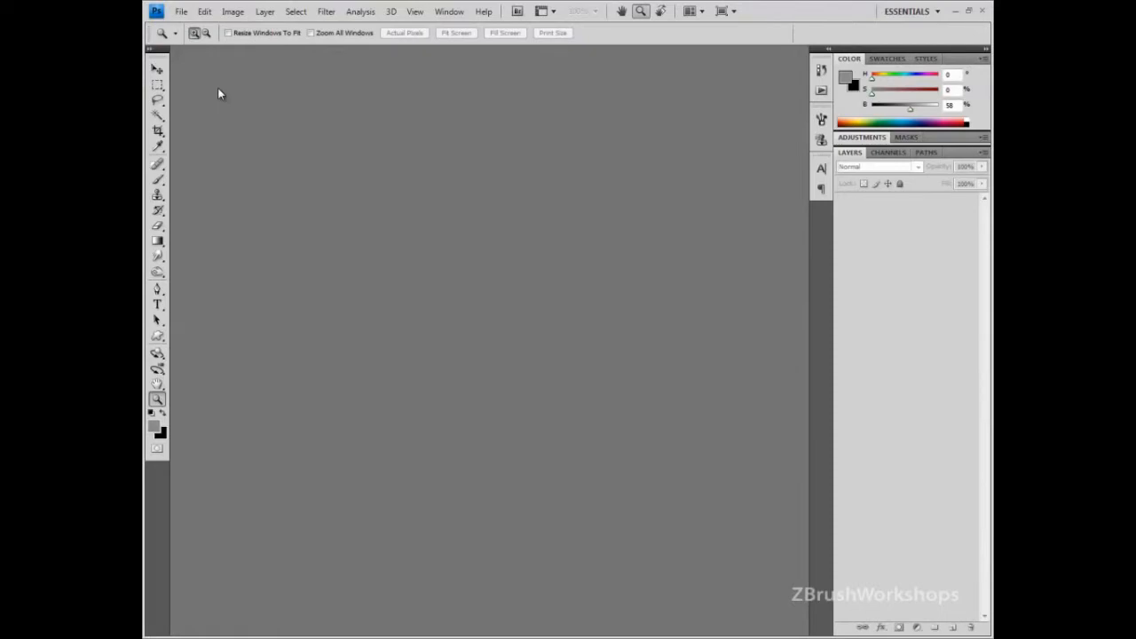
- Open the File Open dialog and browse to Work (N:) > BrushPresets
left_click(180, 12)
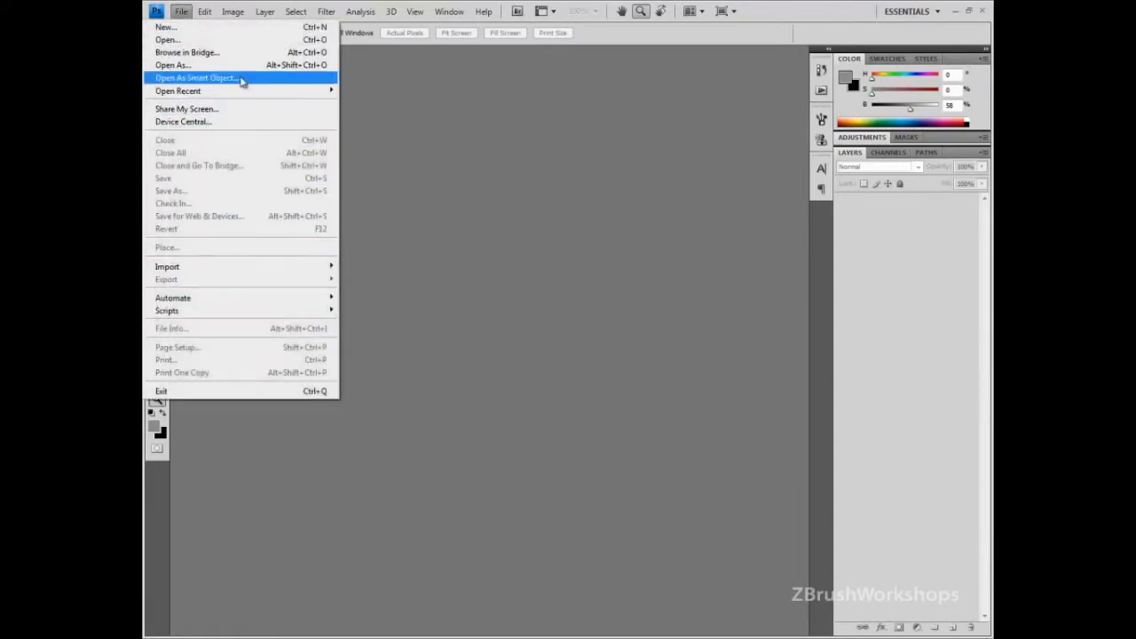
left_click(196, 78)
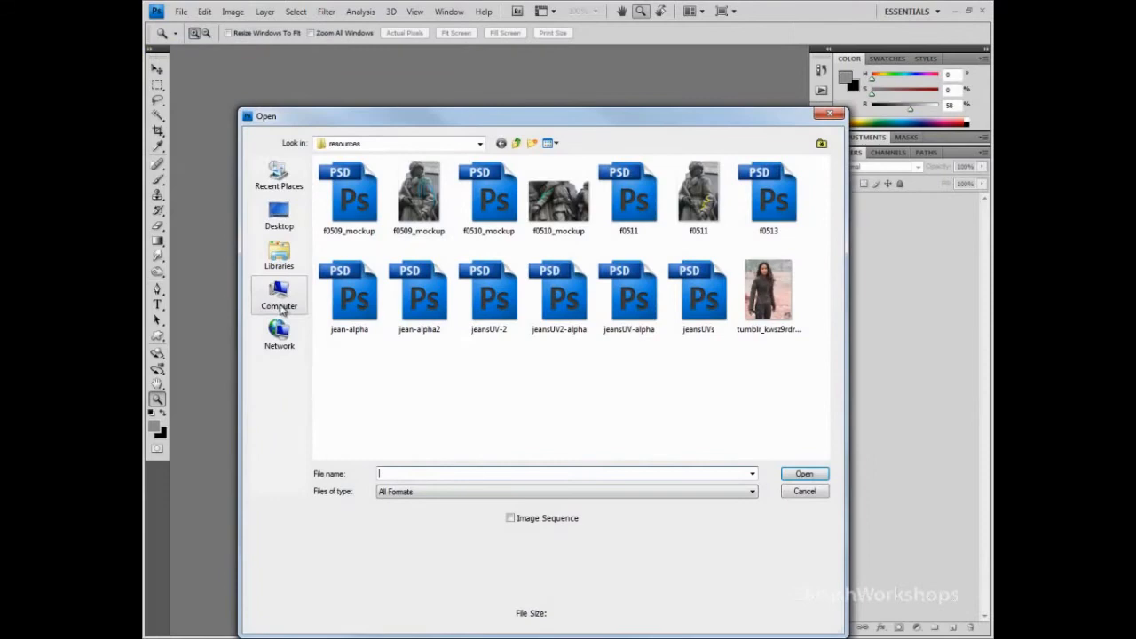
left_click(278, 298)
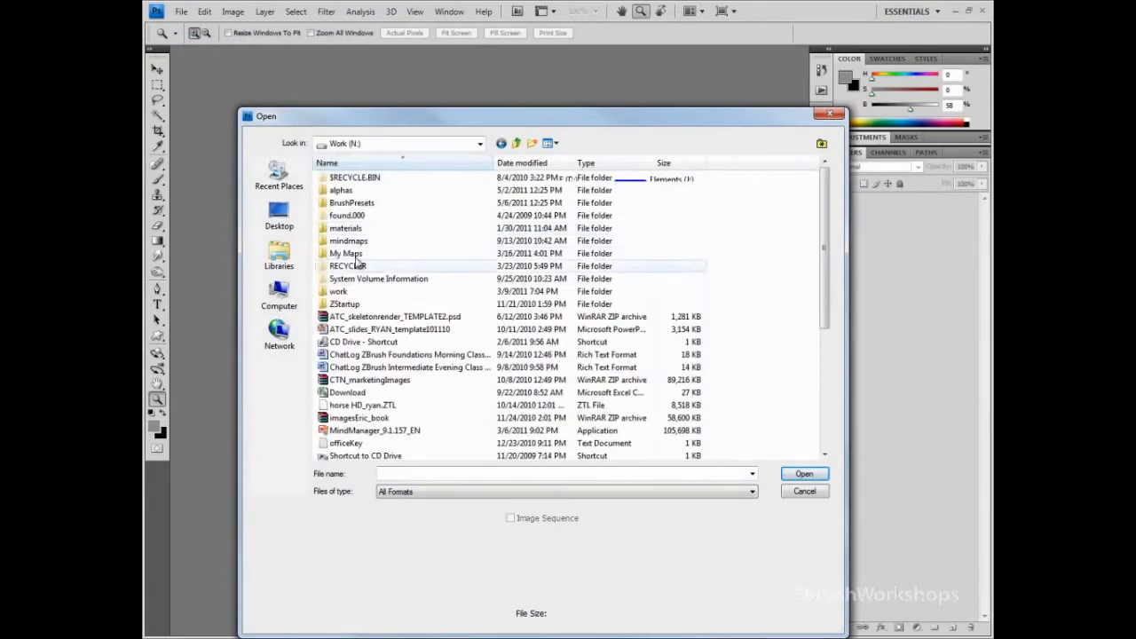
double_click(351, 203)
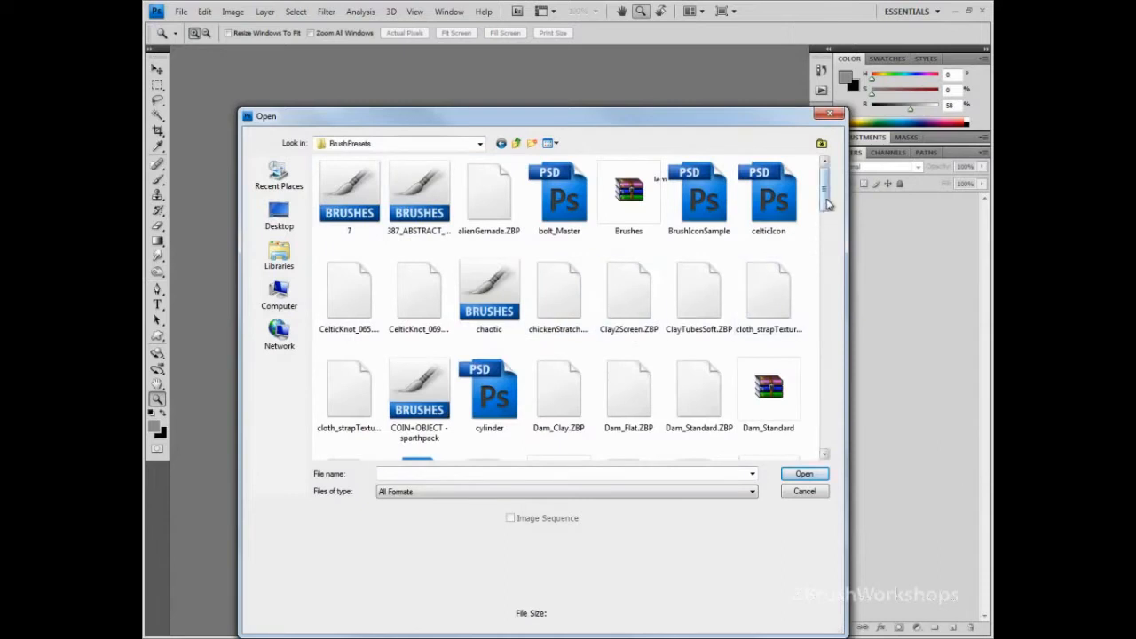
- Select bolt_Master and scroll through the folder toward the louver and seam masters
left_click(559, 191)
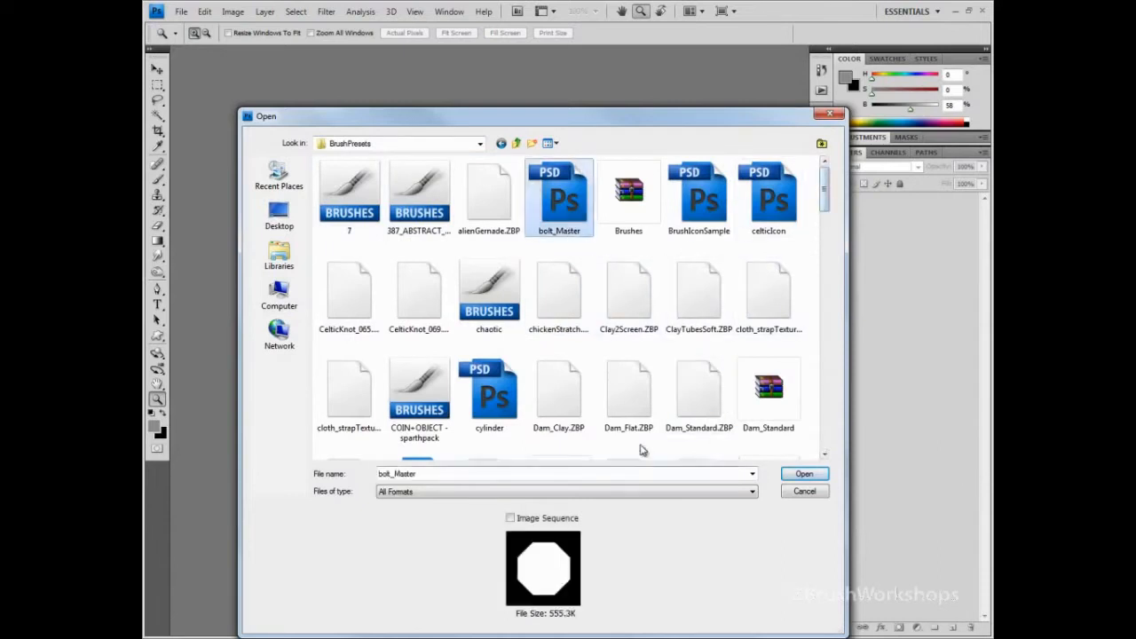
scroll("down", 3)
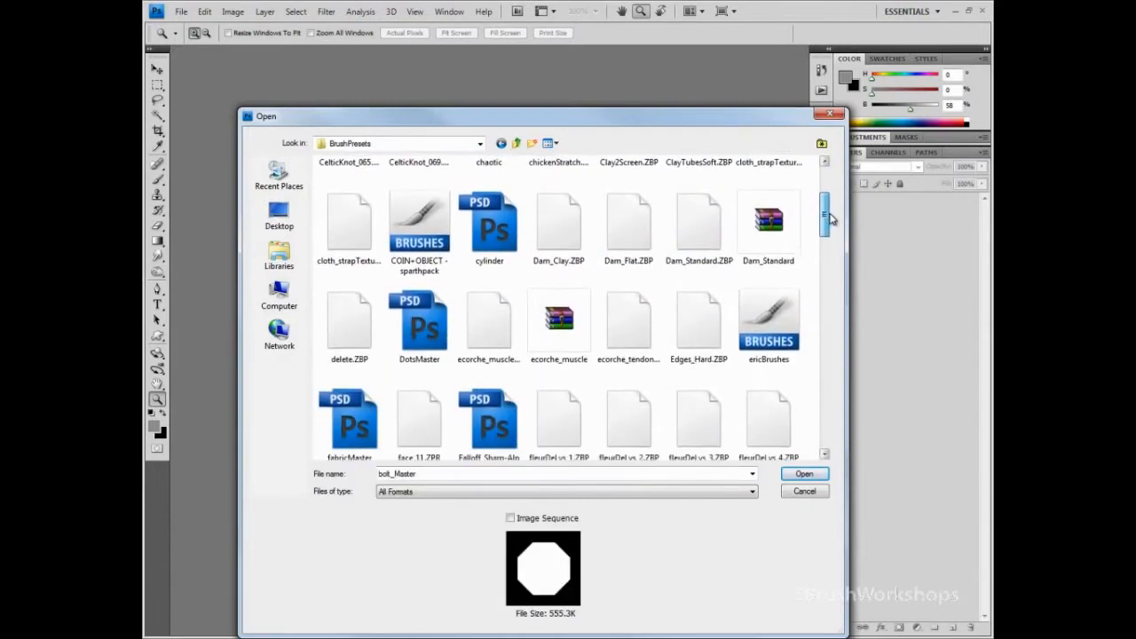
scroll("down", 3)
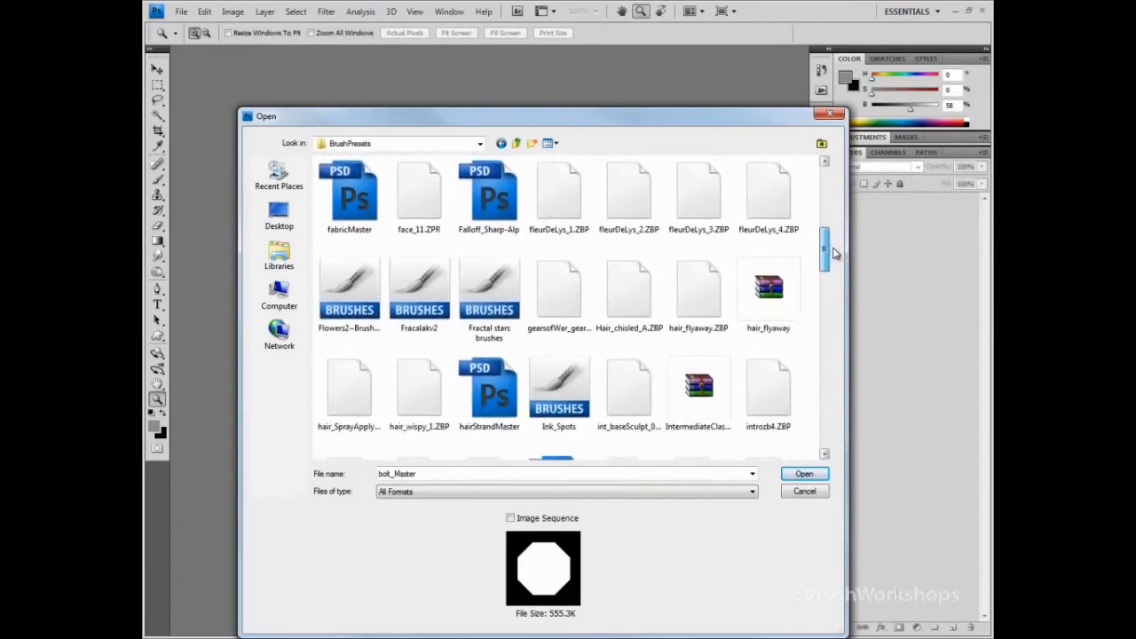
scroll("down", 3)
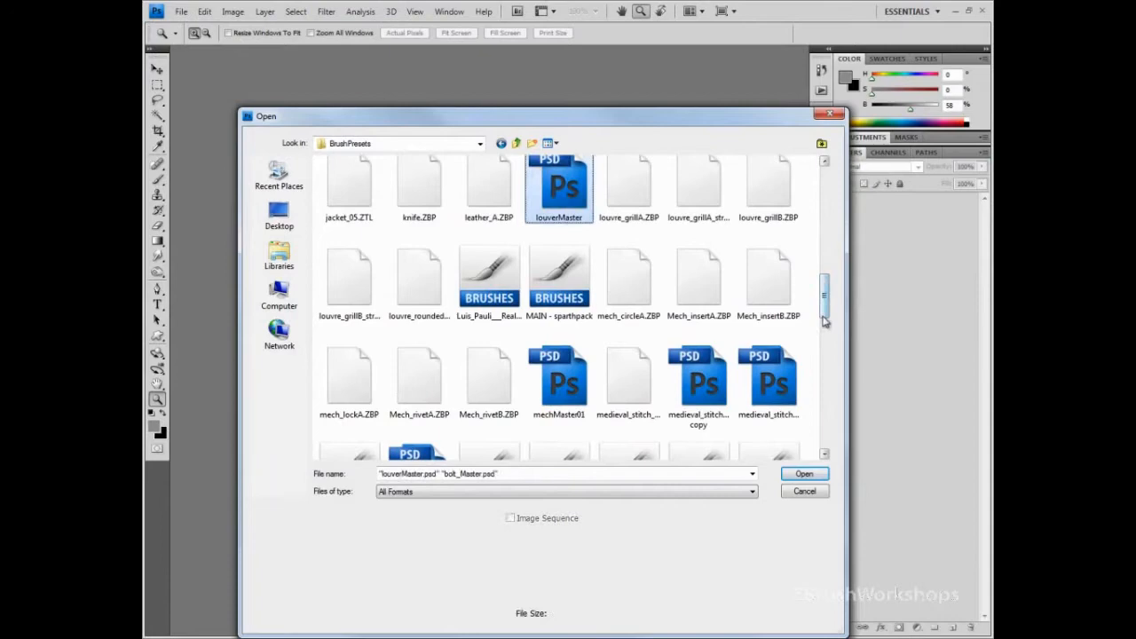
scroll("down", 3)
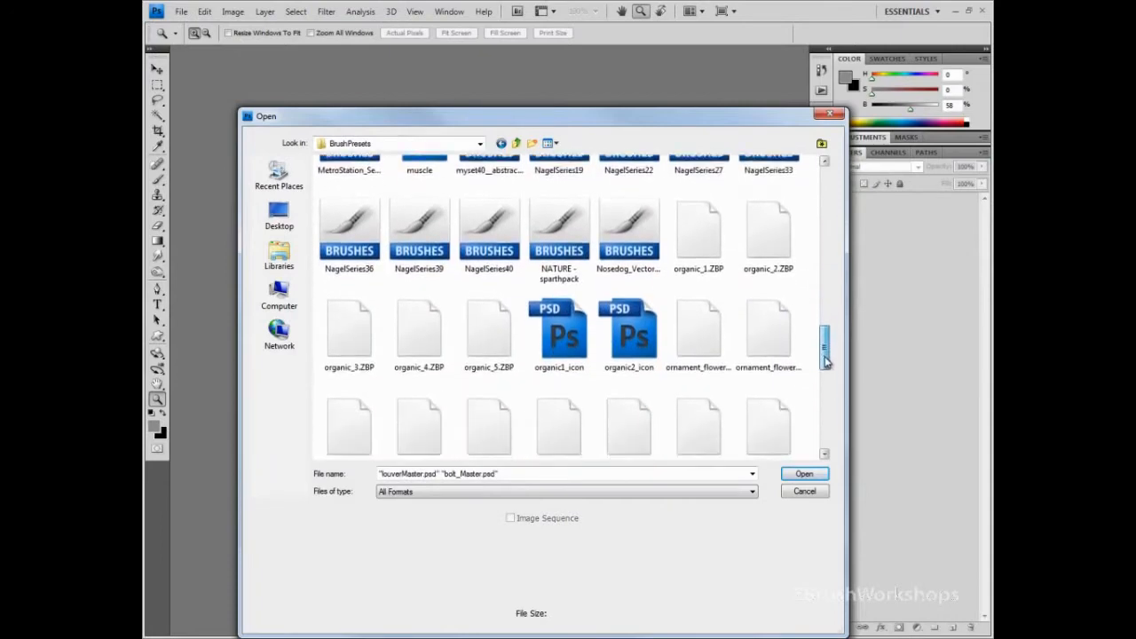
scroll("down", 3)
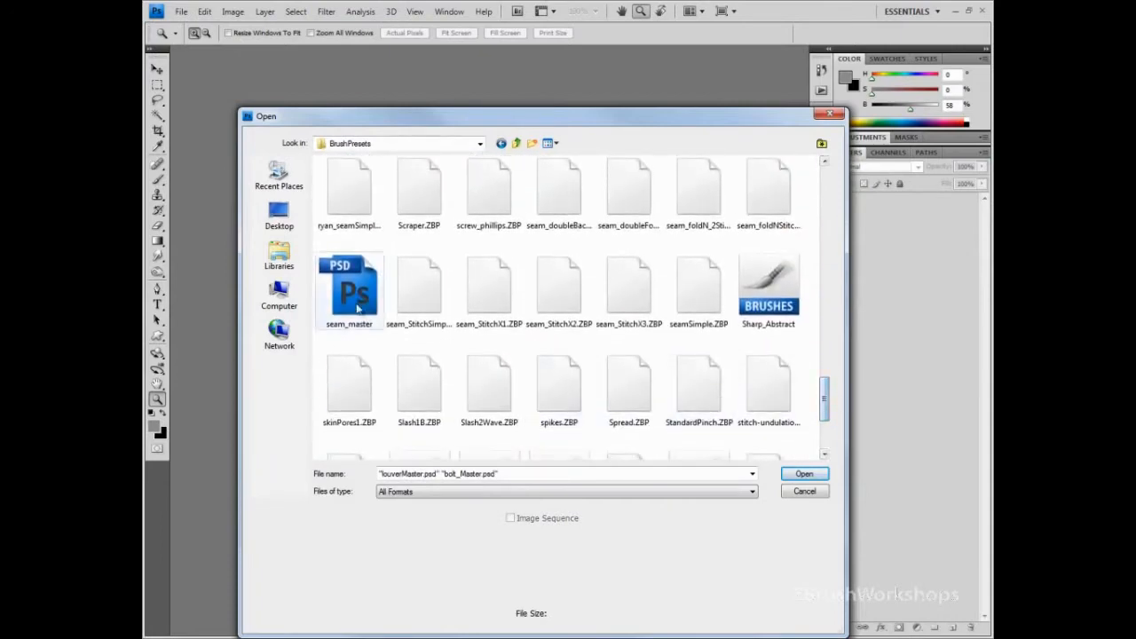
- Open the selected master files and review the bolt_Master document
left_click(803, 473)
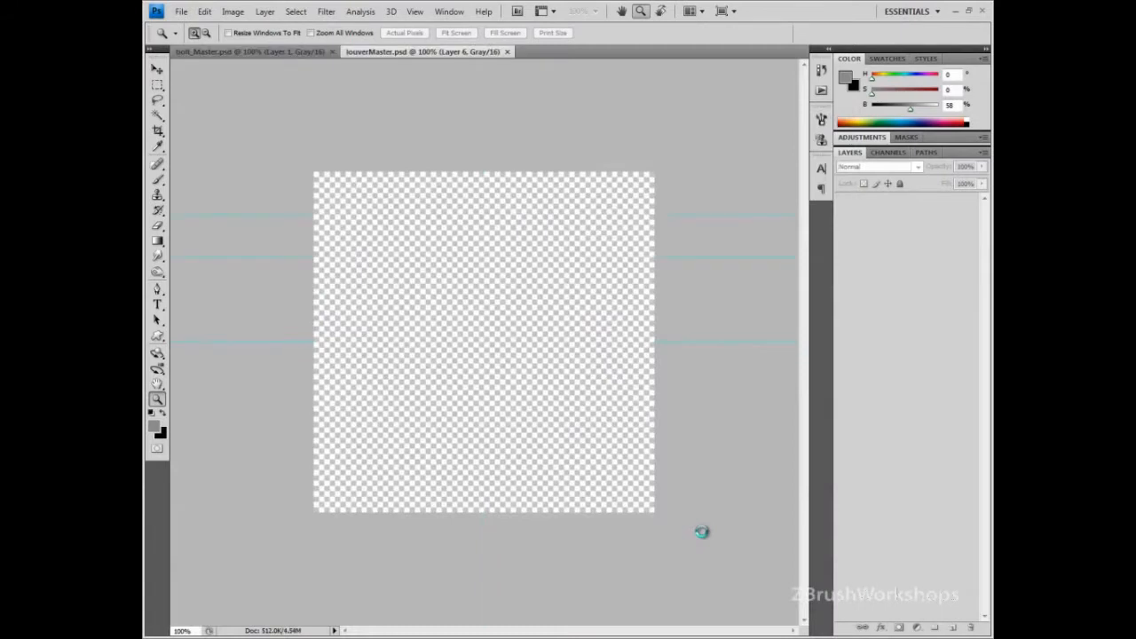
left_click(624, 51)
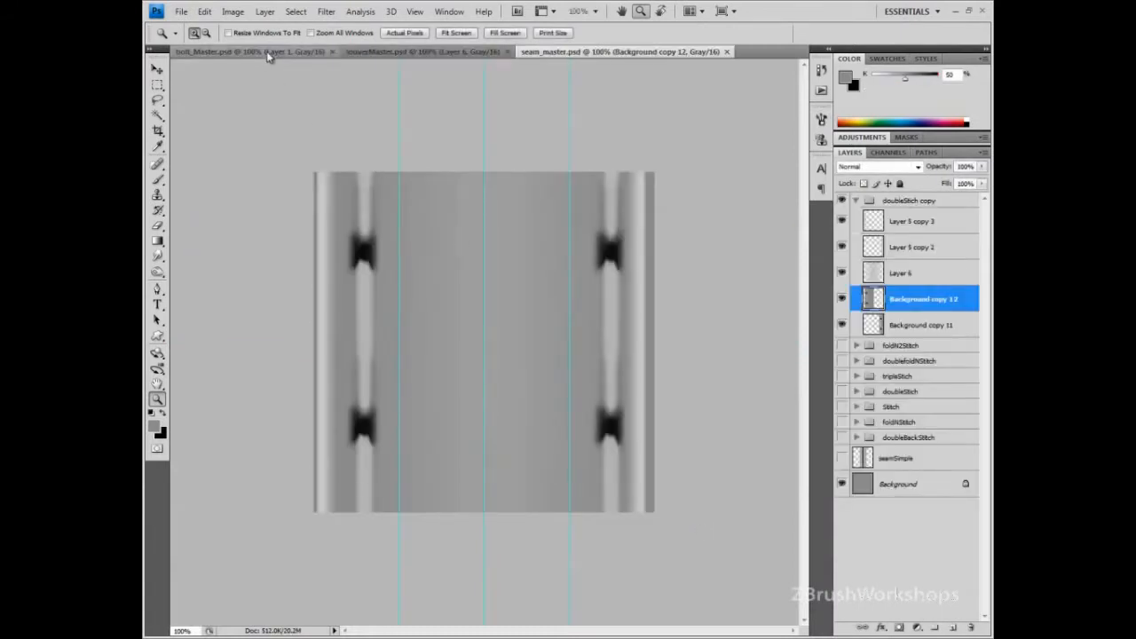
left_click(249, 51)
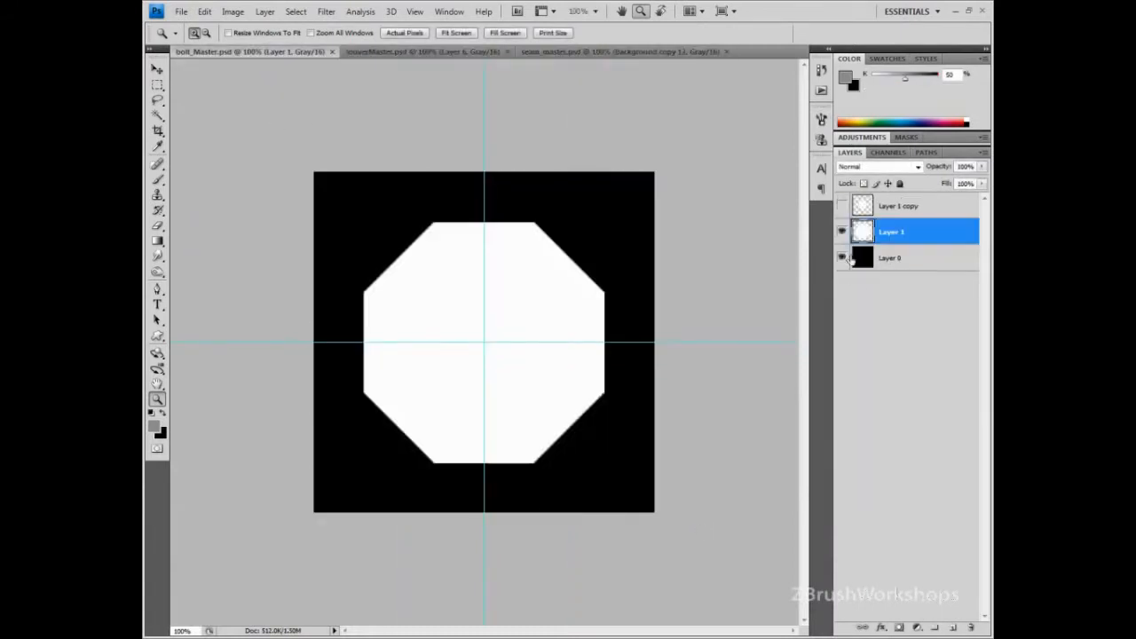
- Toggle the louver layers to compare patterns, then close louverMaster via the save prompt
left_click(841, 232)
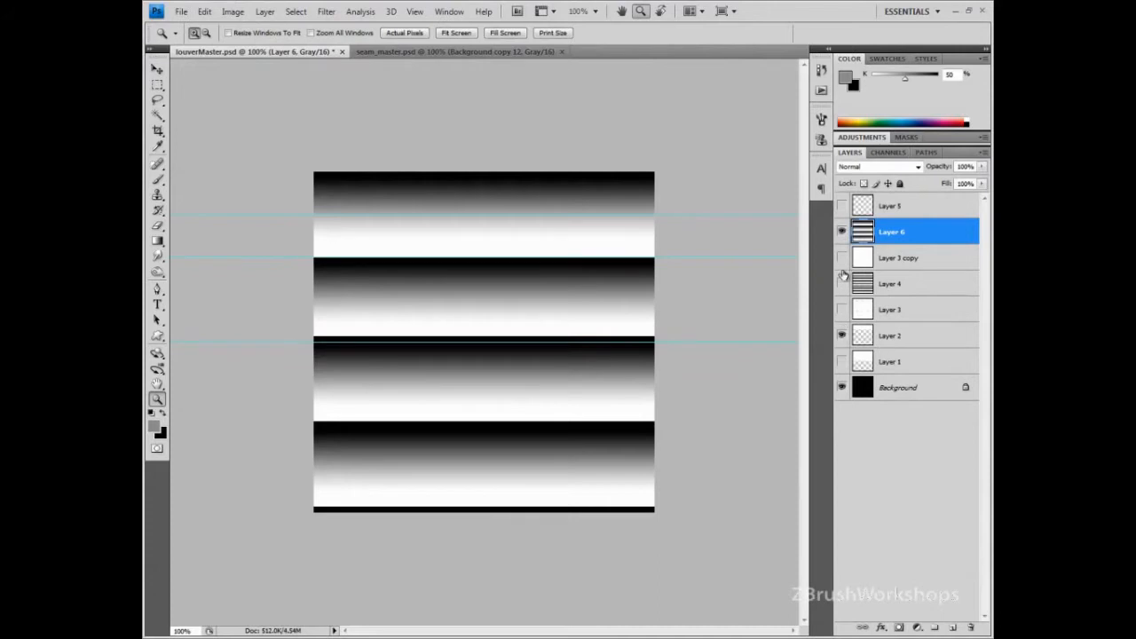
left_click(842, 283)
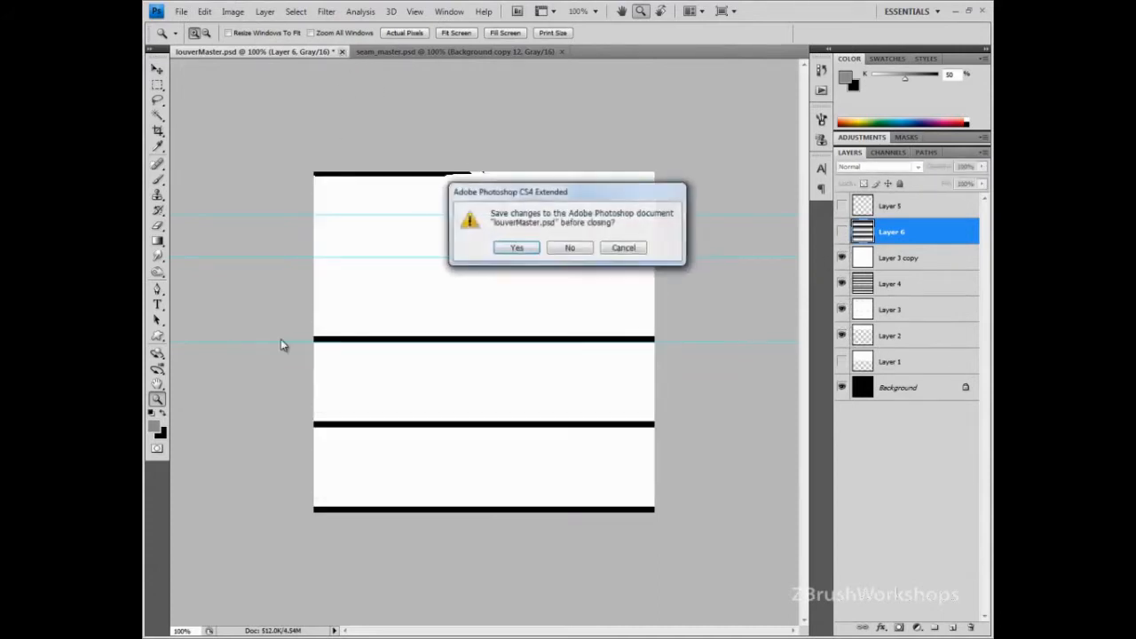
left_click(569, 248)
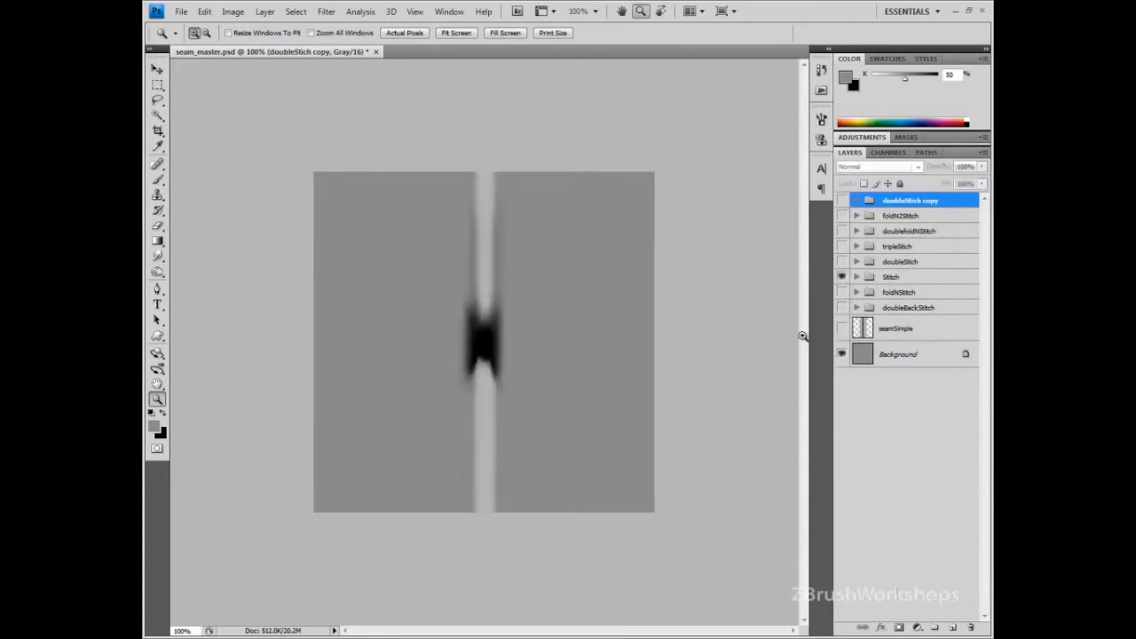
mouse_move(730, 419)
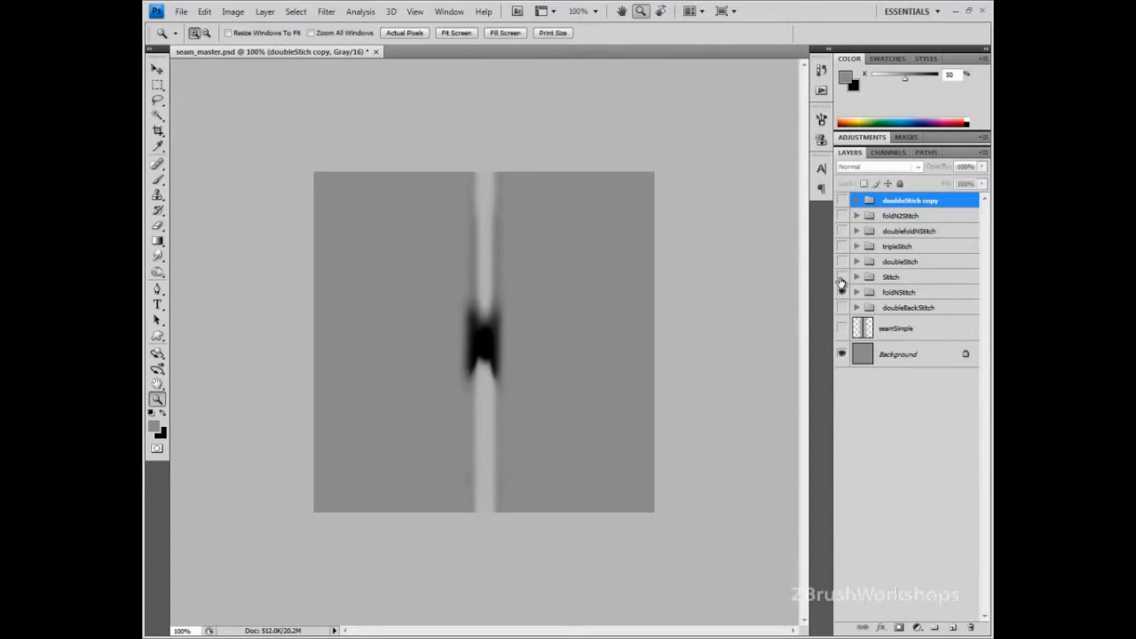
left_click(842, 292)
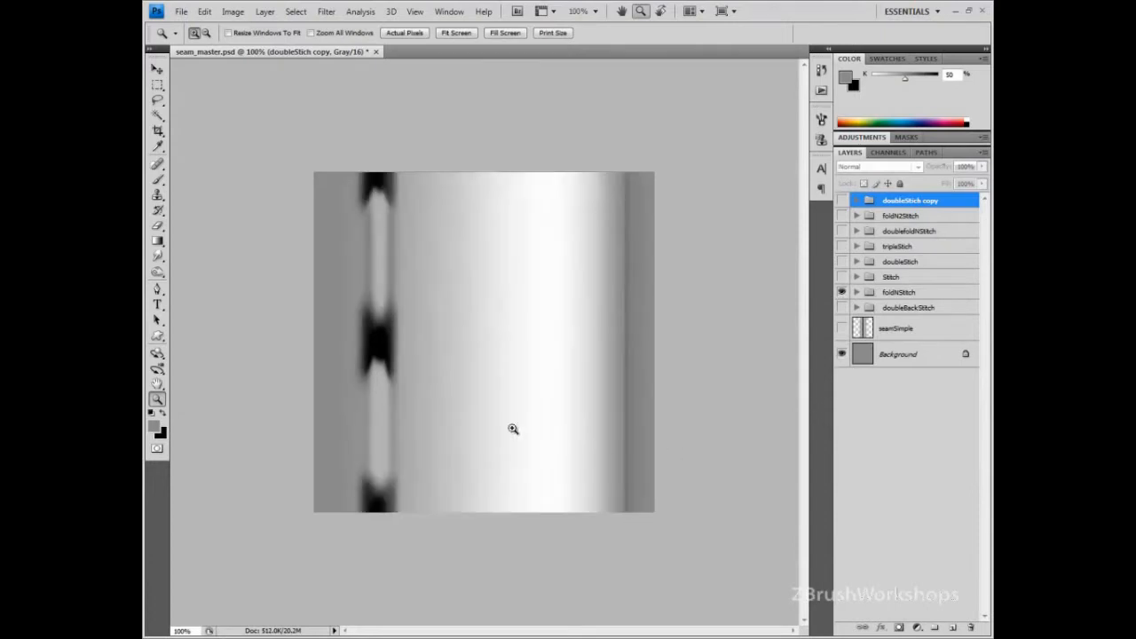
mouse_move(898, 530)
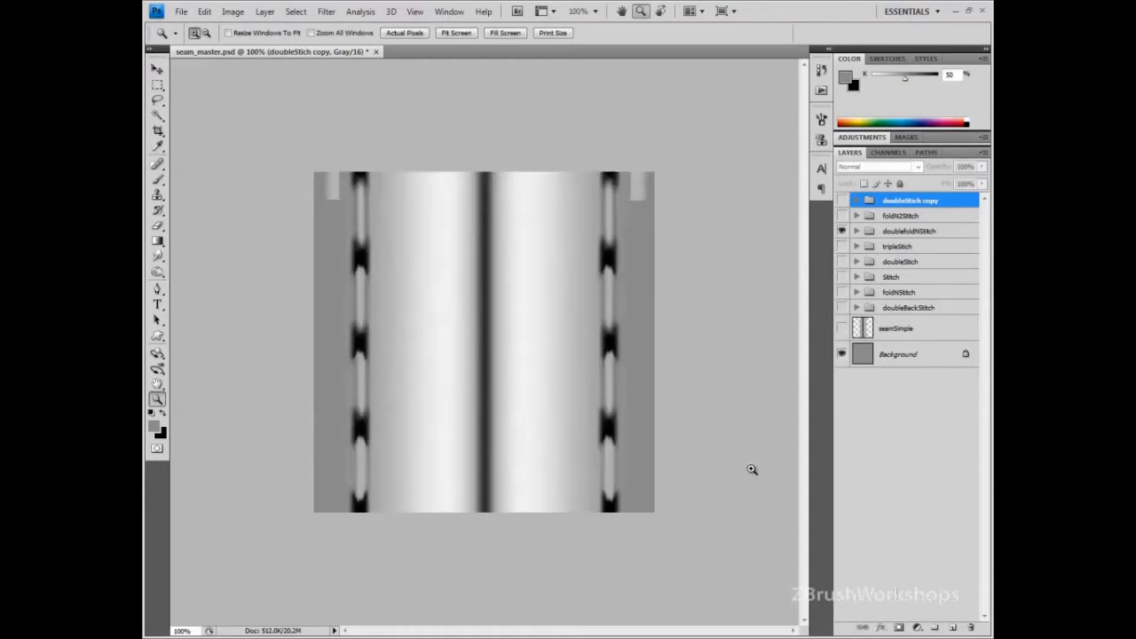
mouse_move(640, 530)
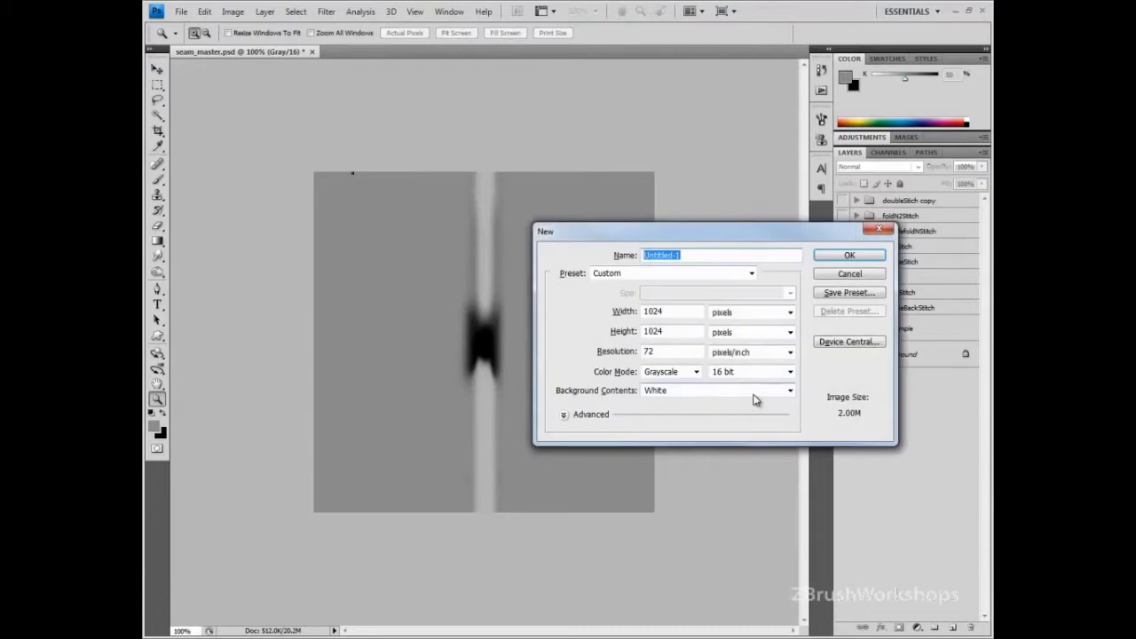
mouse_move(695, 309)
type("512")
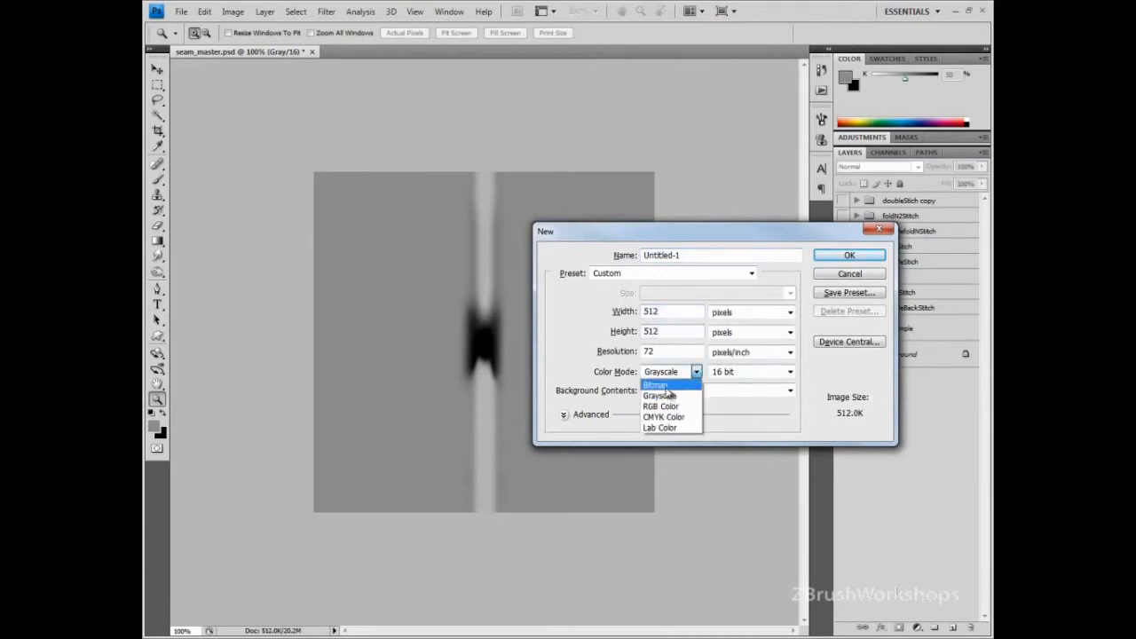
mouse_move(661, 395)
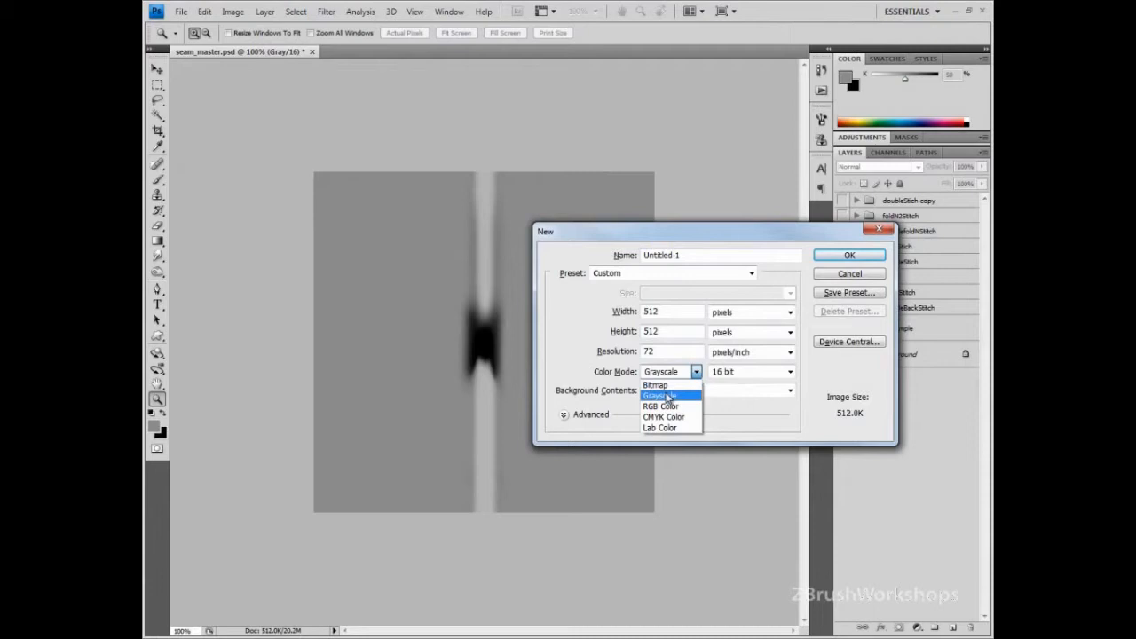
- Create a 512×512 px, 16-bit grayscale document with a white background
left_click(660, 395)
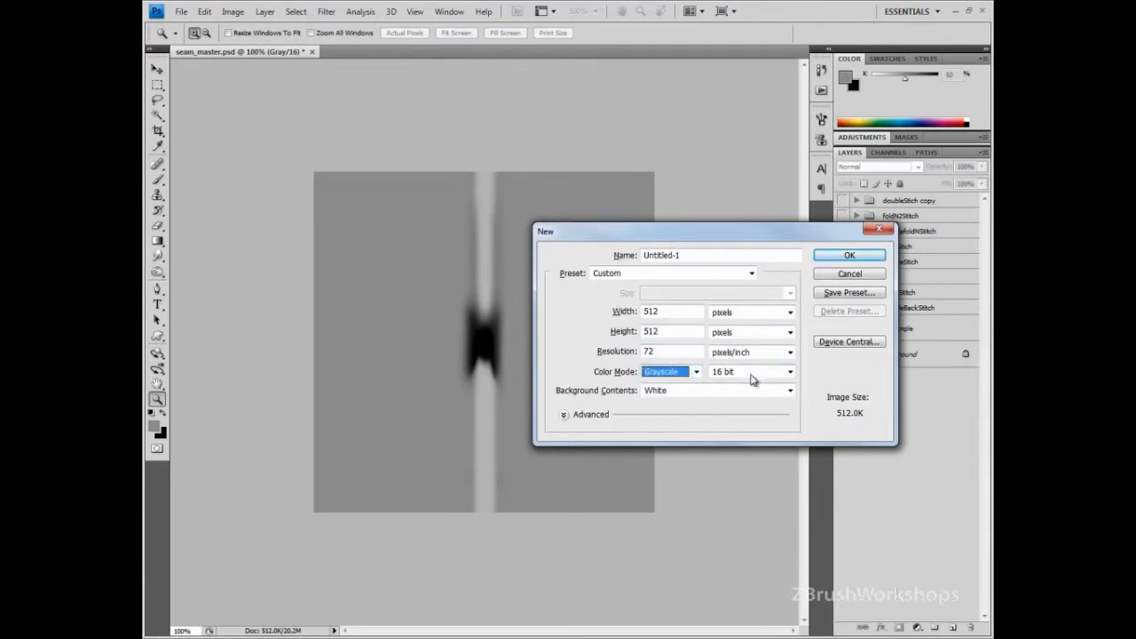
mouse_move(750, 371)
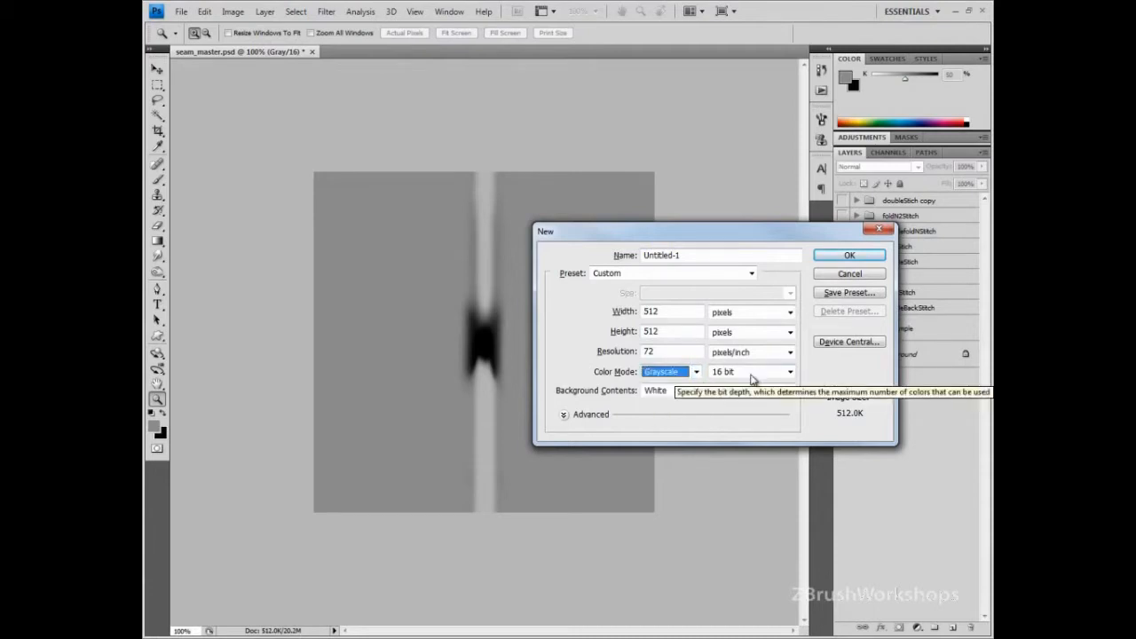
mouse_move(849, 255)
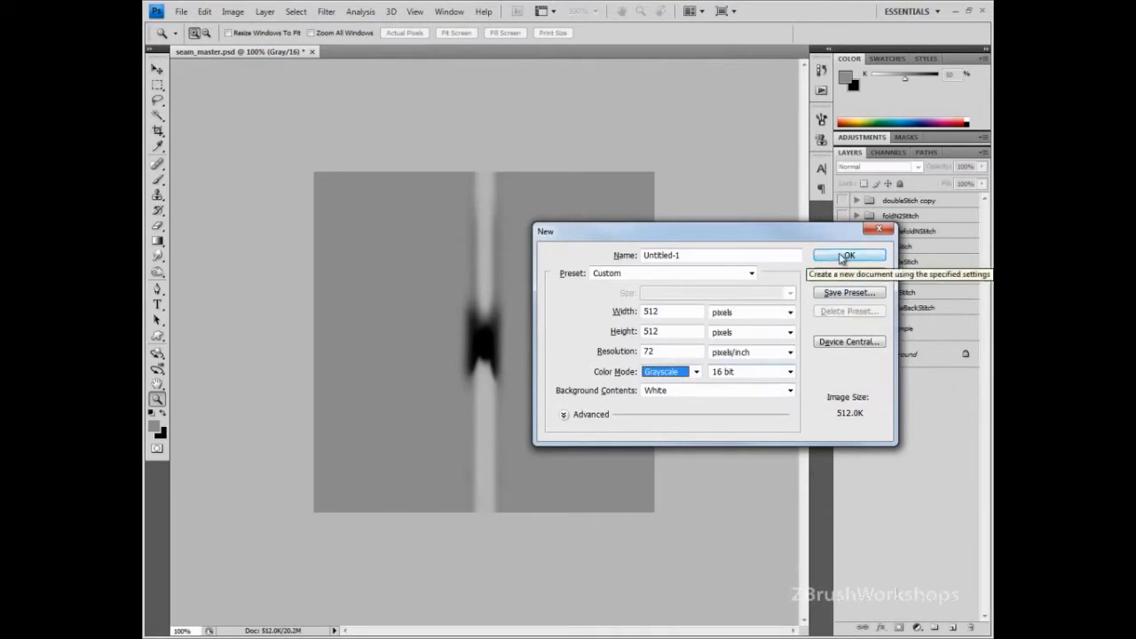
left_click(847, 254)
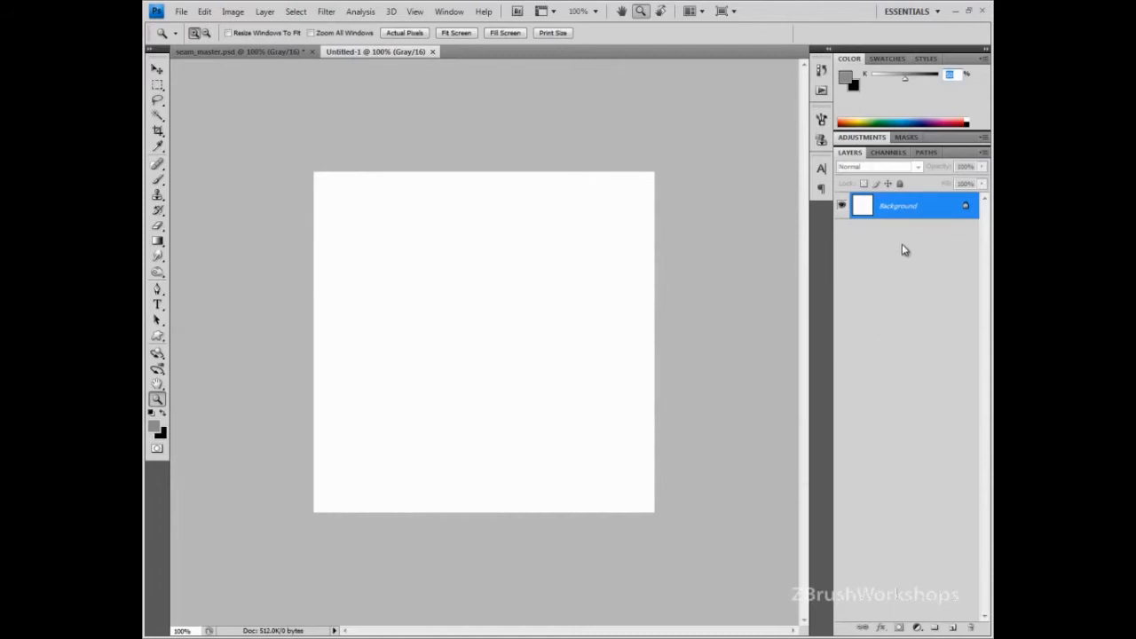
mouse_move(795, 451)
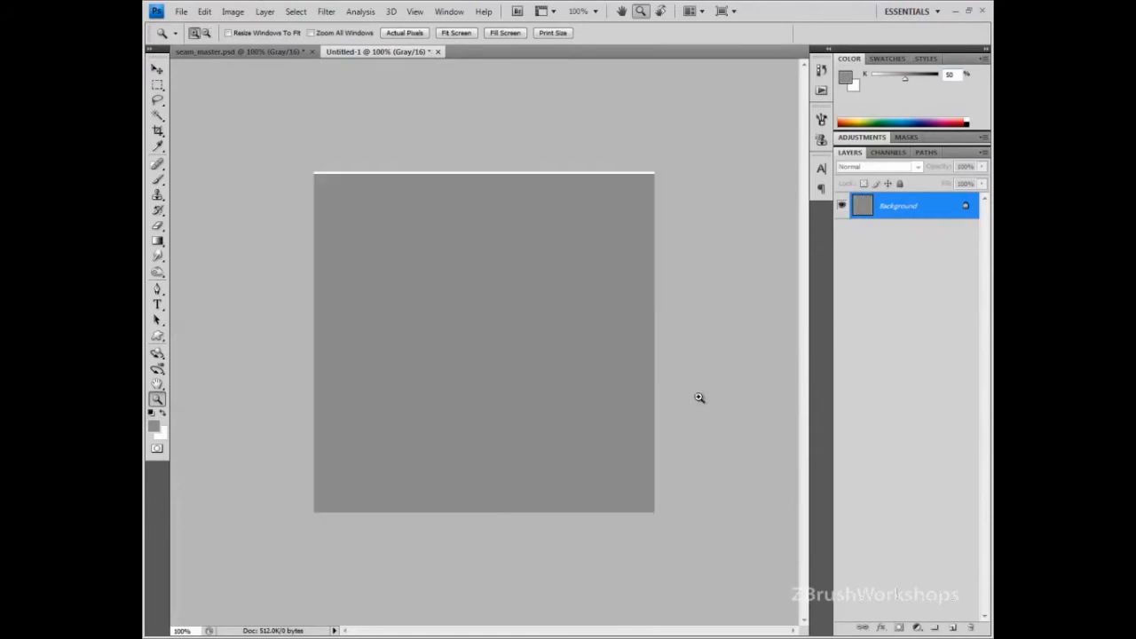
mouse_move(880, 449)
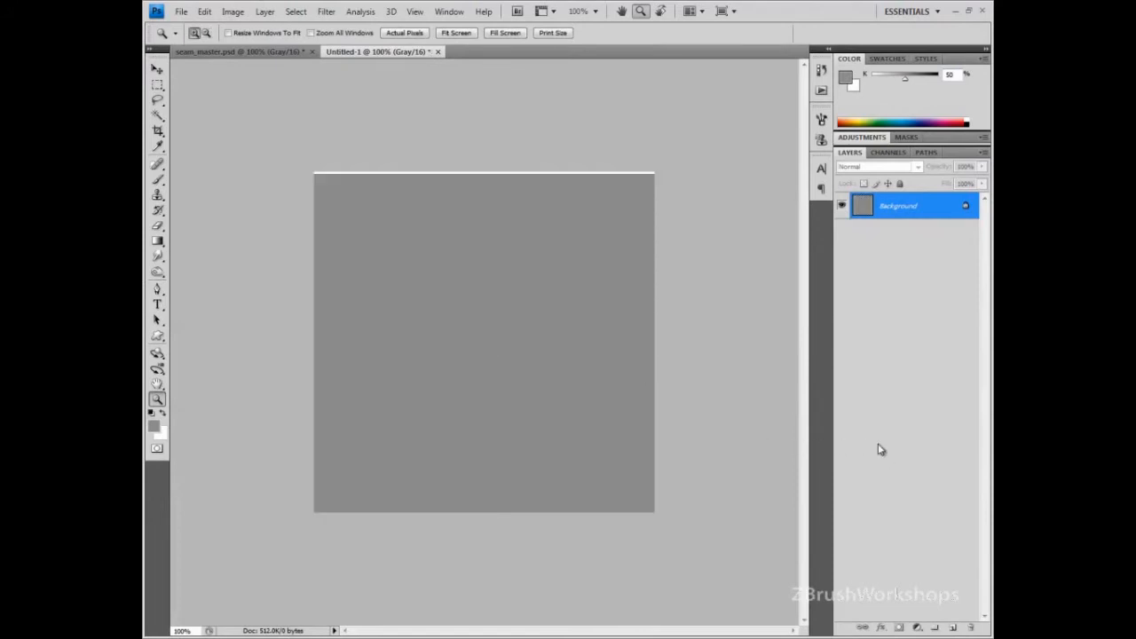
mouse_move(586, 284)
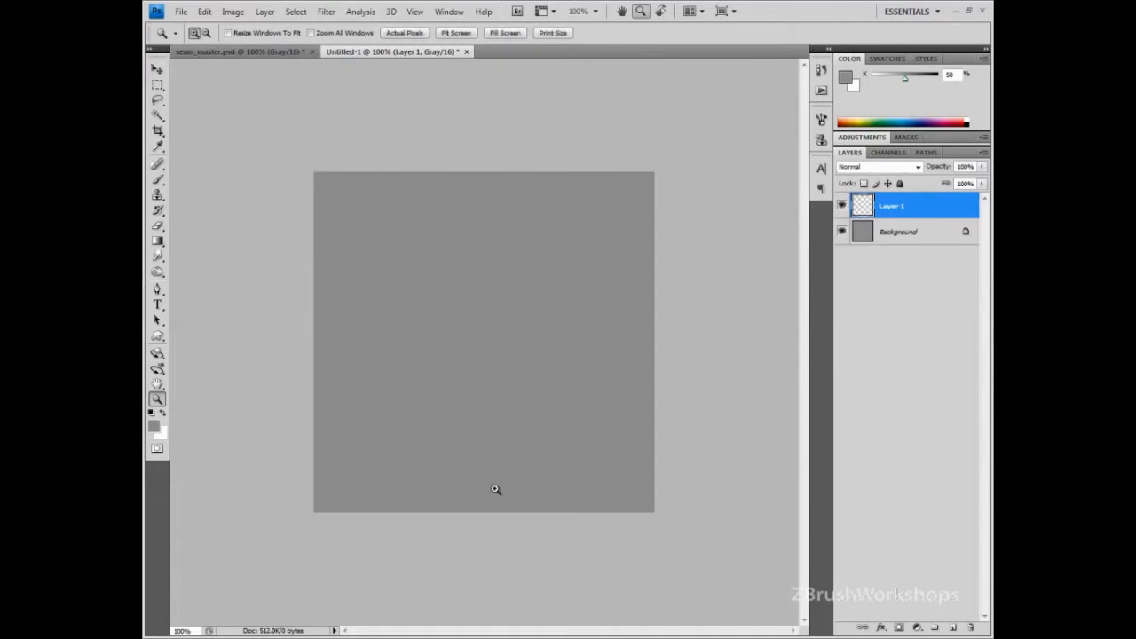
- Paint a size-25 white vertical stripe top to bottom through the canvas centre
left_click(157, 165)
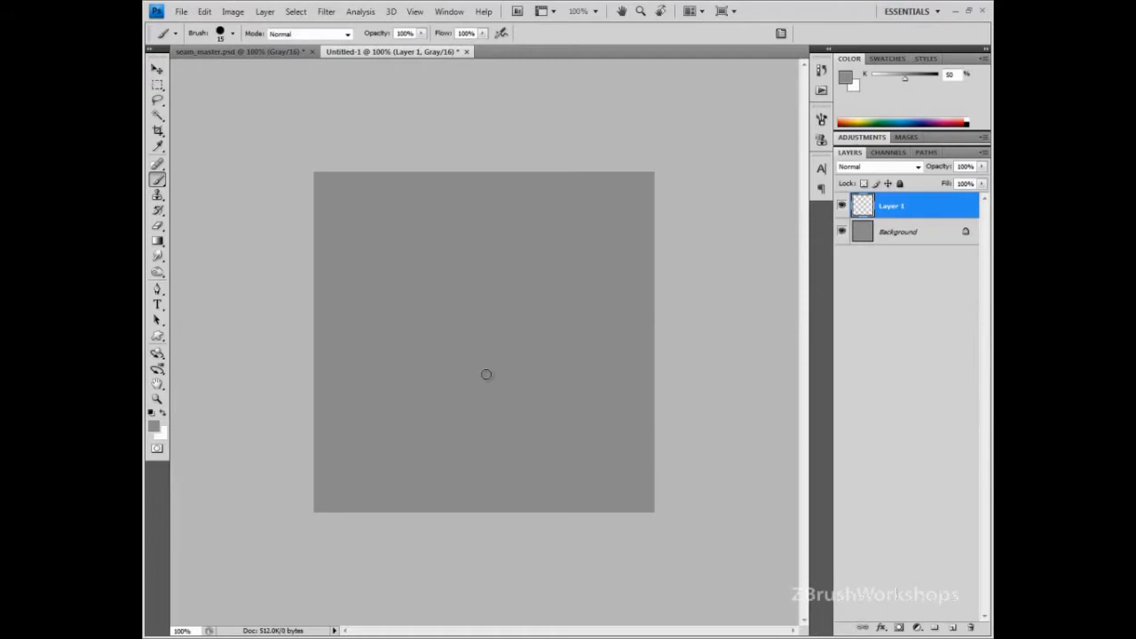
mouse_move(481, 383)
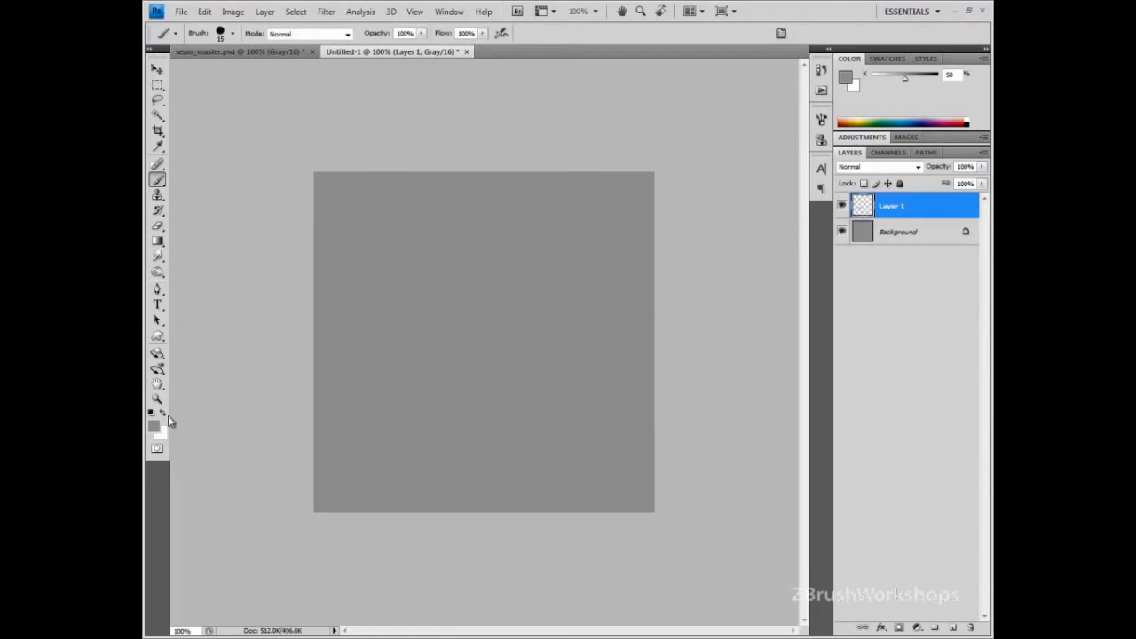
left_click_drag(473, 175, 476, 383)
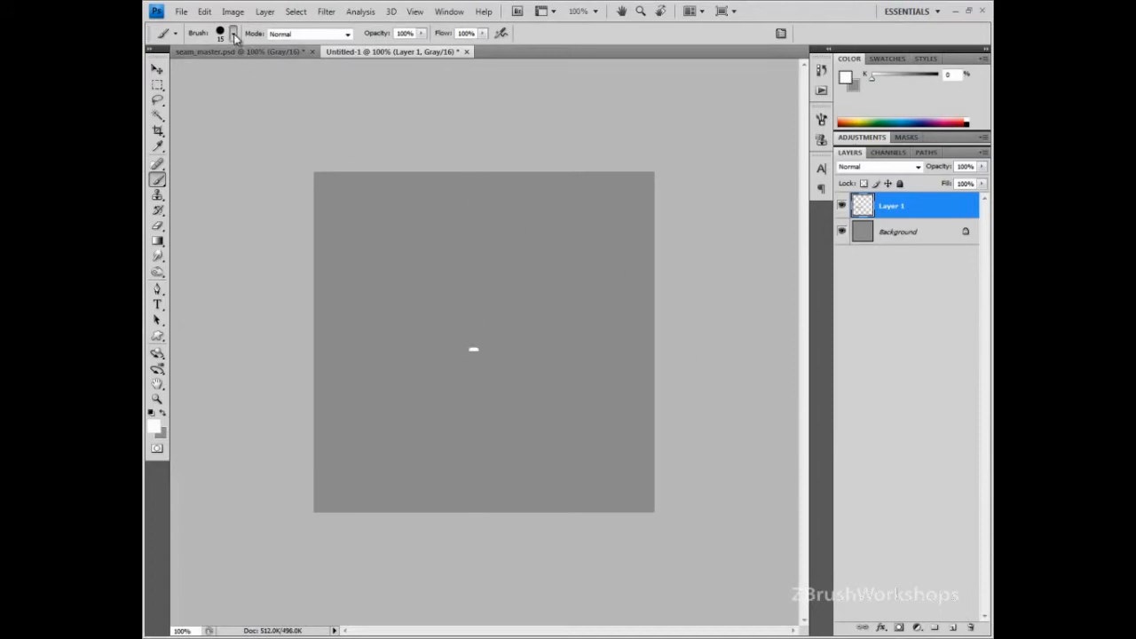
left_click(233, 33)
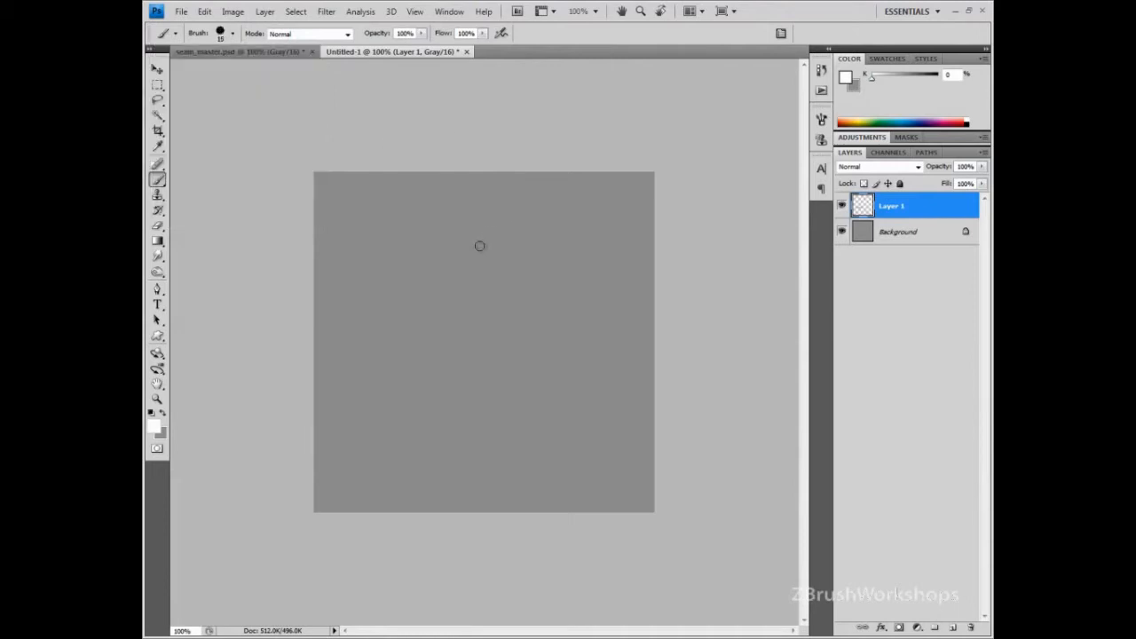
left_click_drag(484, 173, 484, 301)
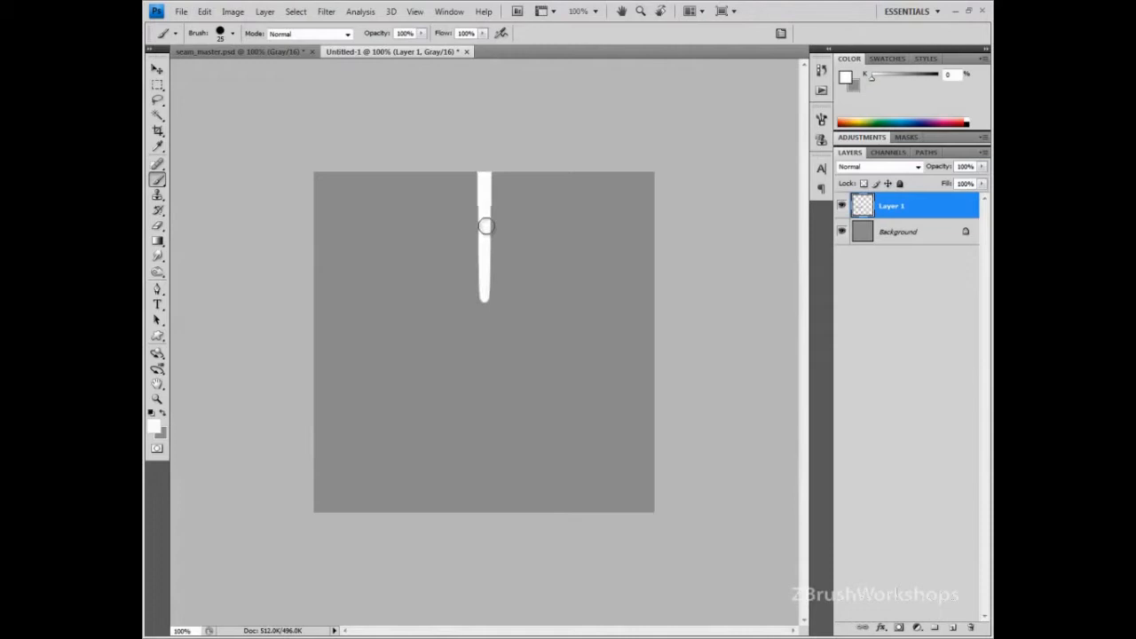
left_click_drag(485, 226, 475, 495)
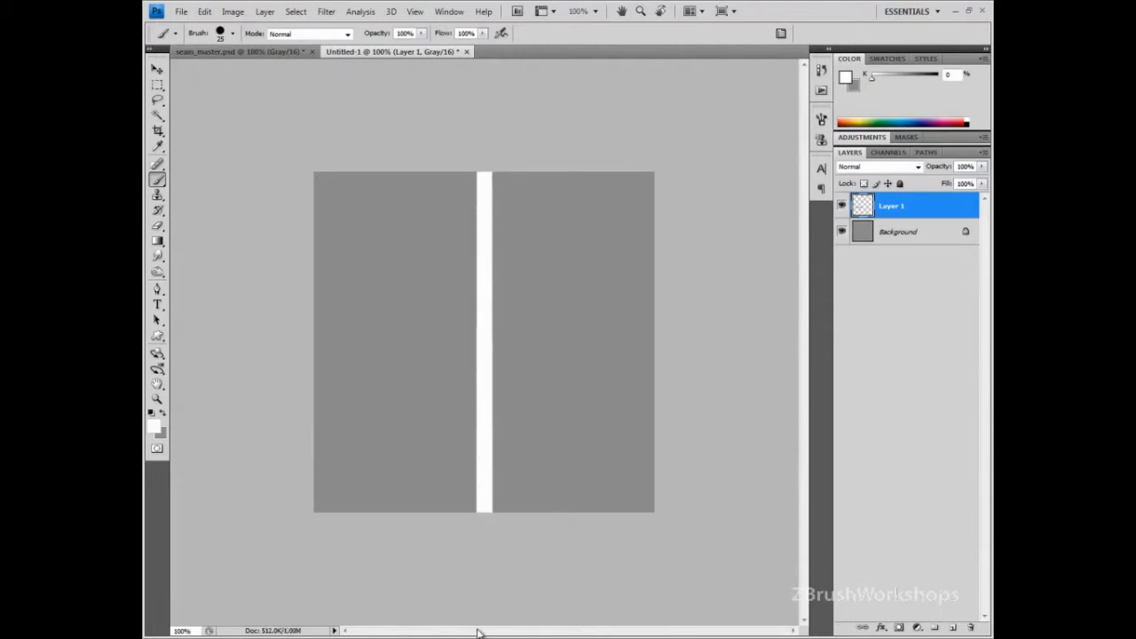
left_click(326, 12)
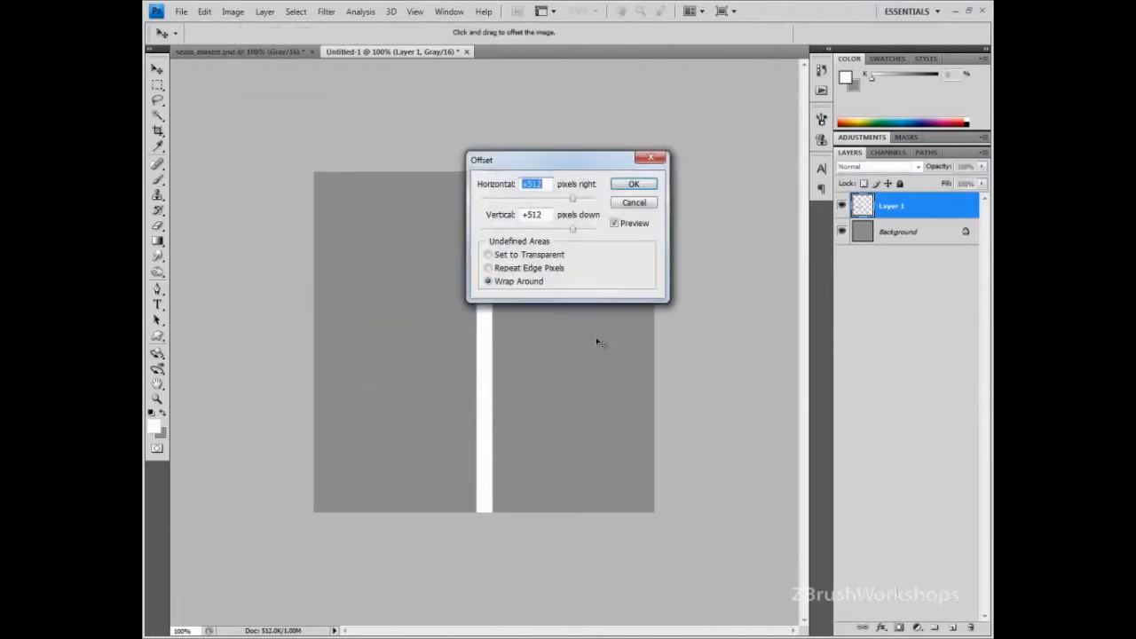
left_click_drag(568, 160, 715, 158)
type("256")
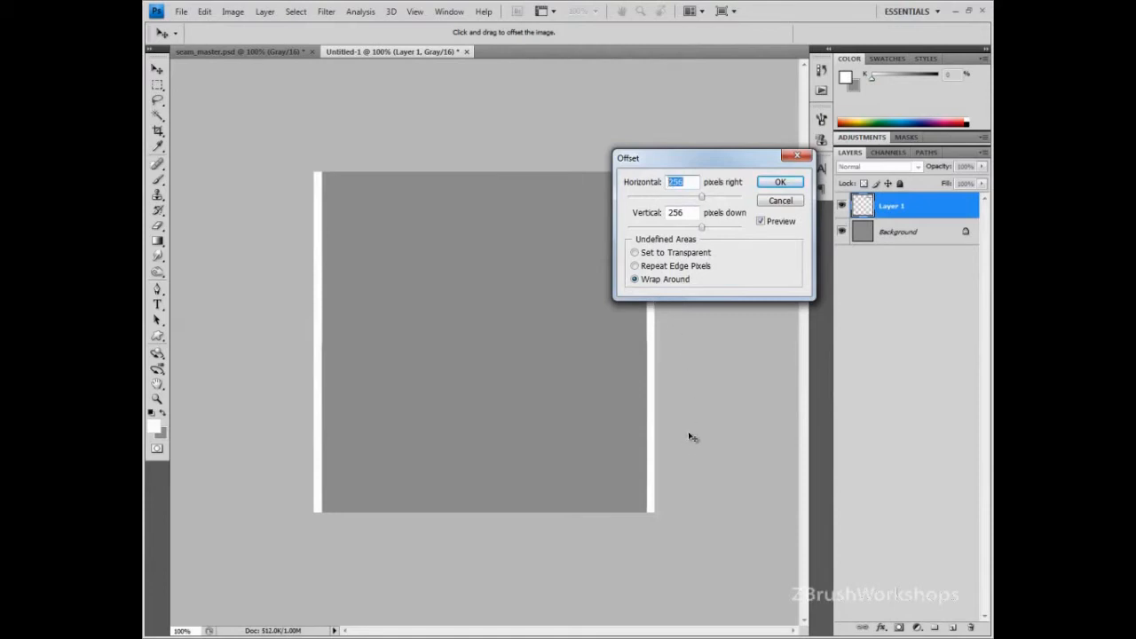
mouse_move(726, 283)
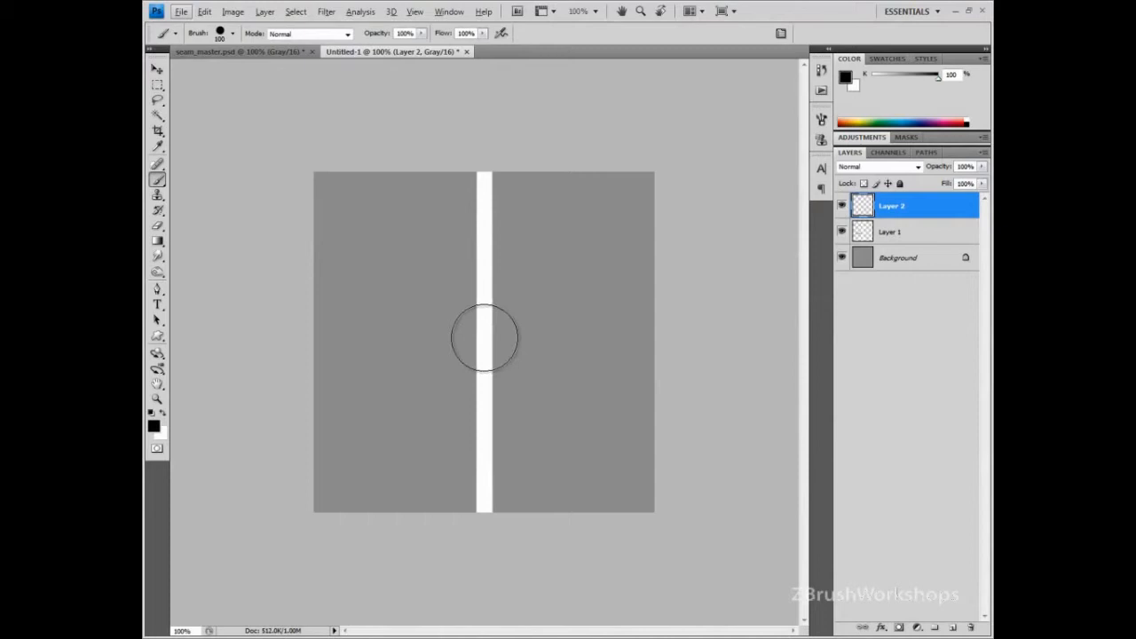
- Stamp a size-100 black dot on Layer 2 at the stripe's centre
left_click(485, 337)
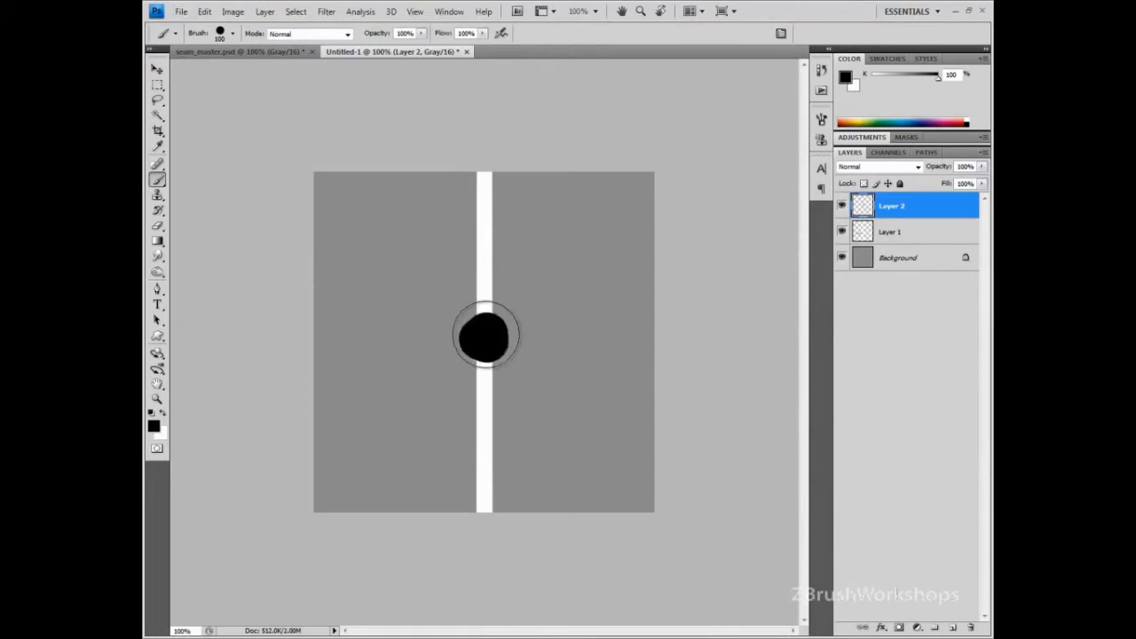
mouse_move(407, 98)
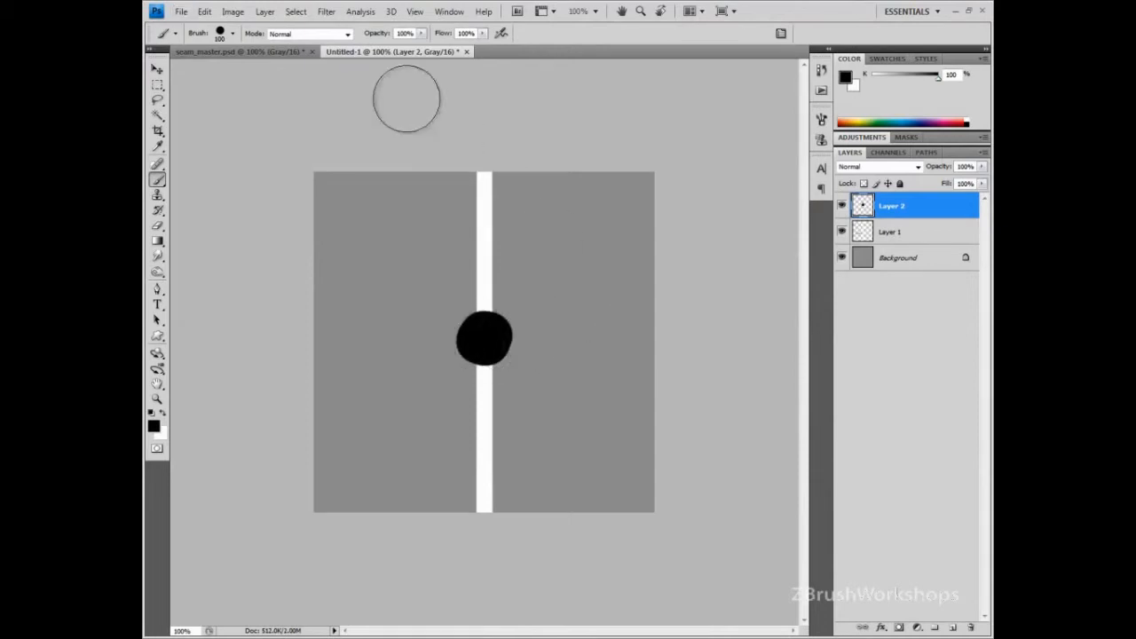
- Soften the black dot with Gaussian Blur and set Layer 2 to Multiply
left_click(326, 11)
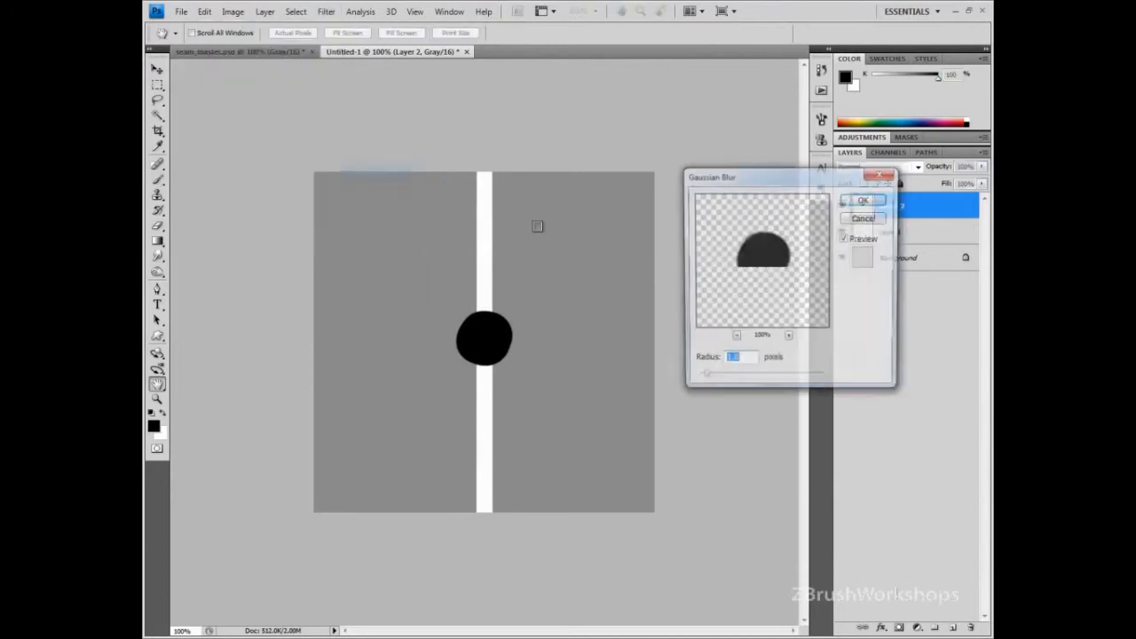
left_click_drag(710, 373, 750, 373)
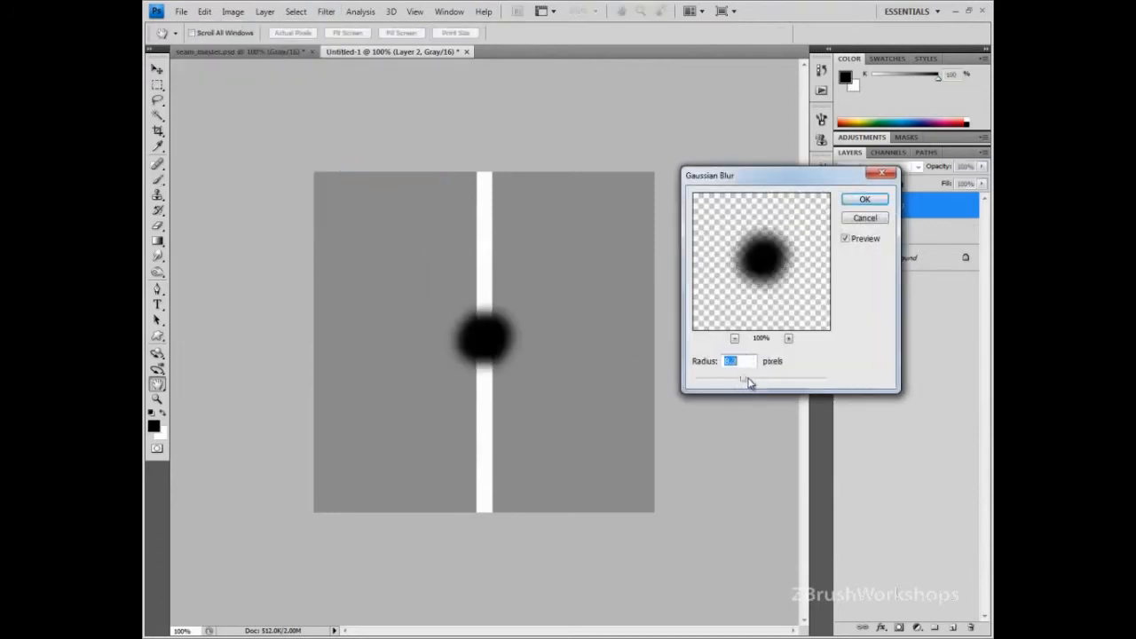
left_click(864, 199)
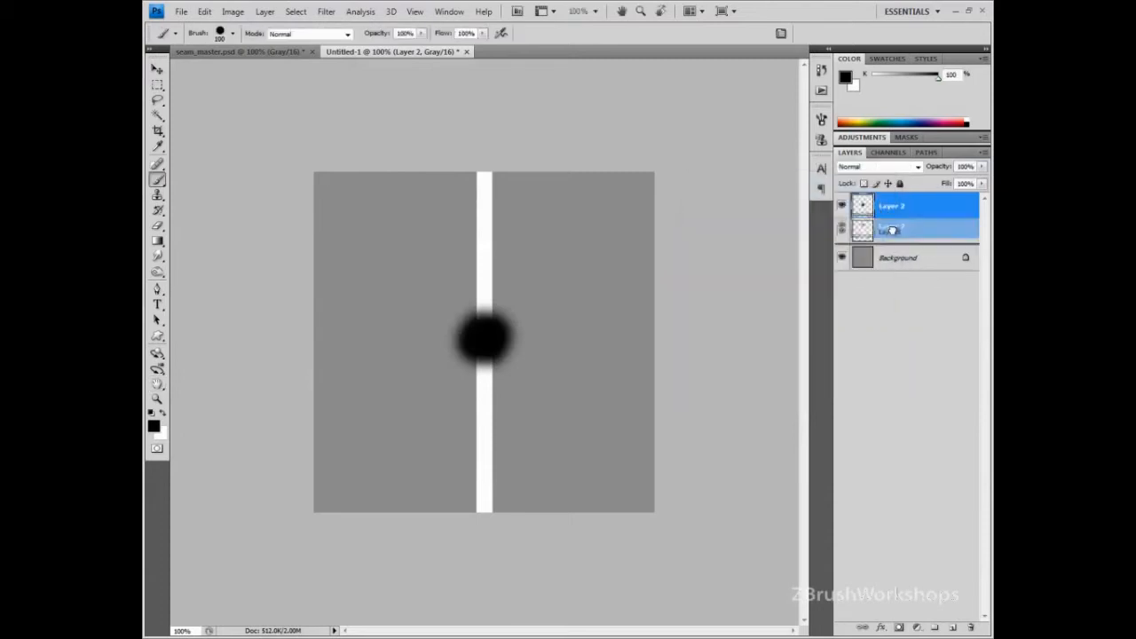
left_click(914, 205)
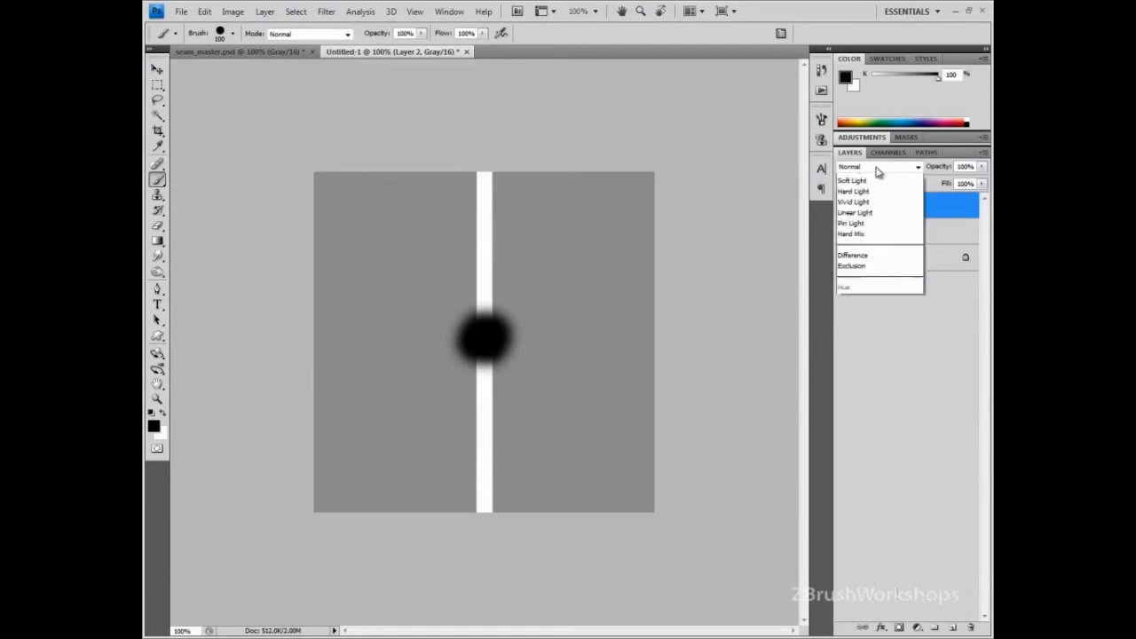
left_click(874, 167)
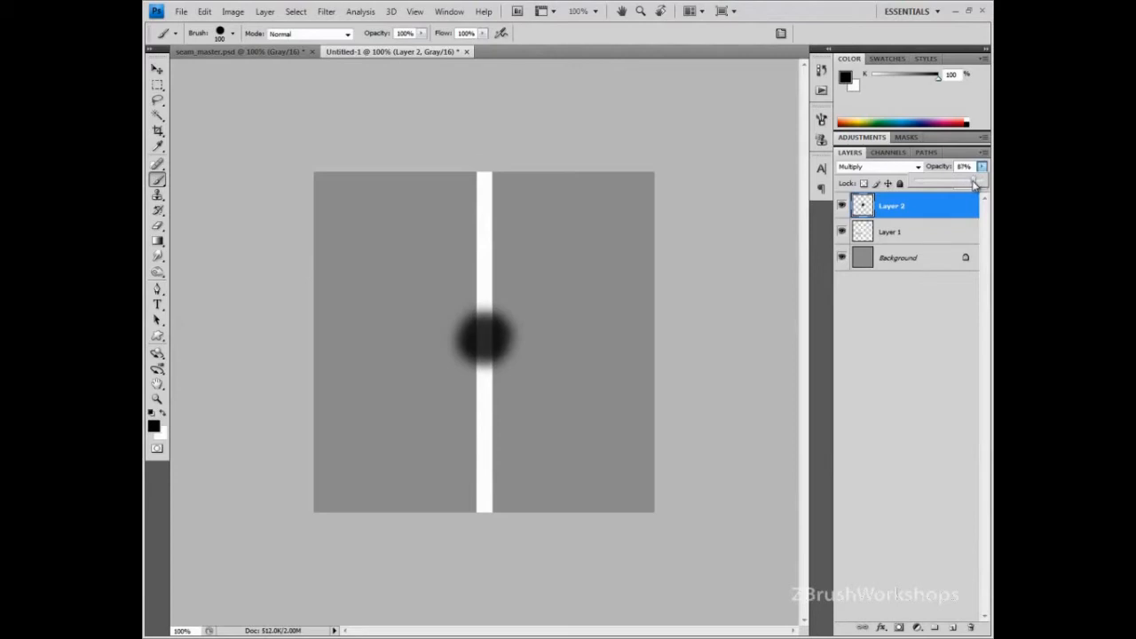
mouse_move(882, 242)
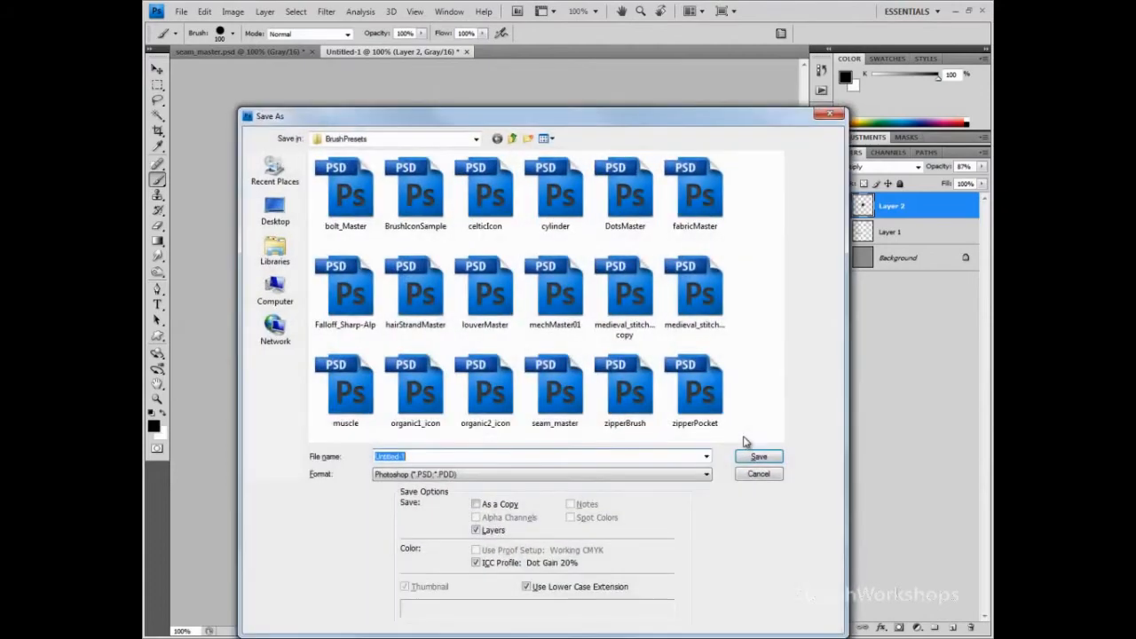
- Name the file after the existing seam file name in the Save As dialog
type("seam")
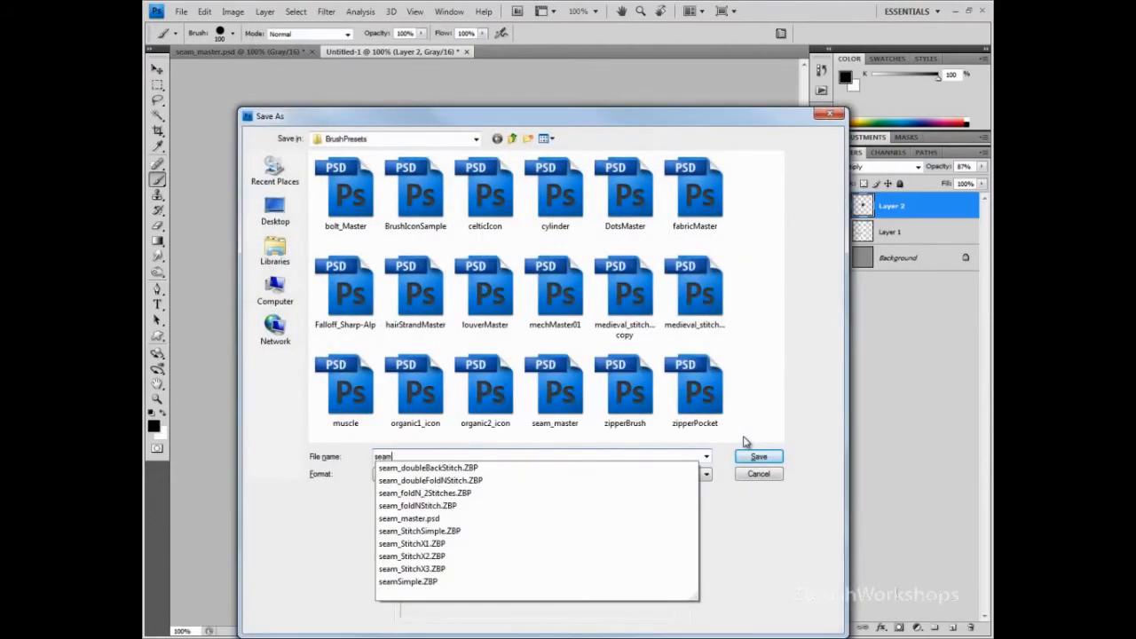
left_click(759, 473)
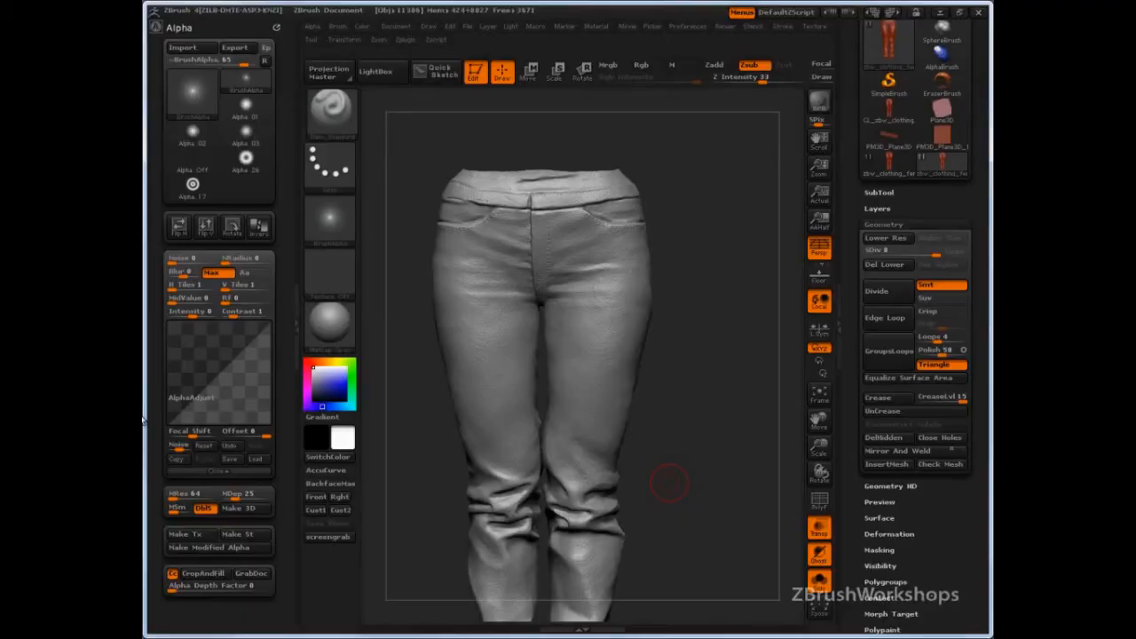
- Switch to the Plane3D tool, dismiss the clone warning, and convert it to a polymesh
left_click(942, 114)
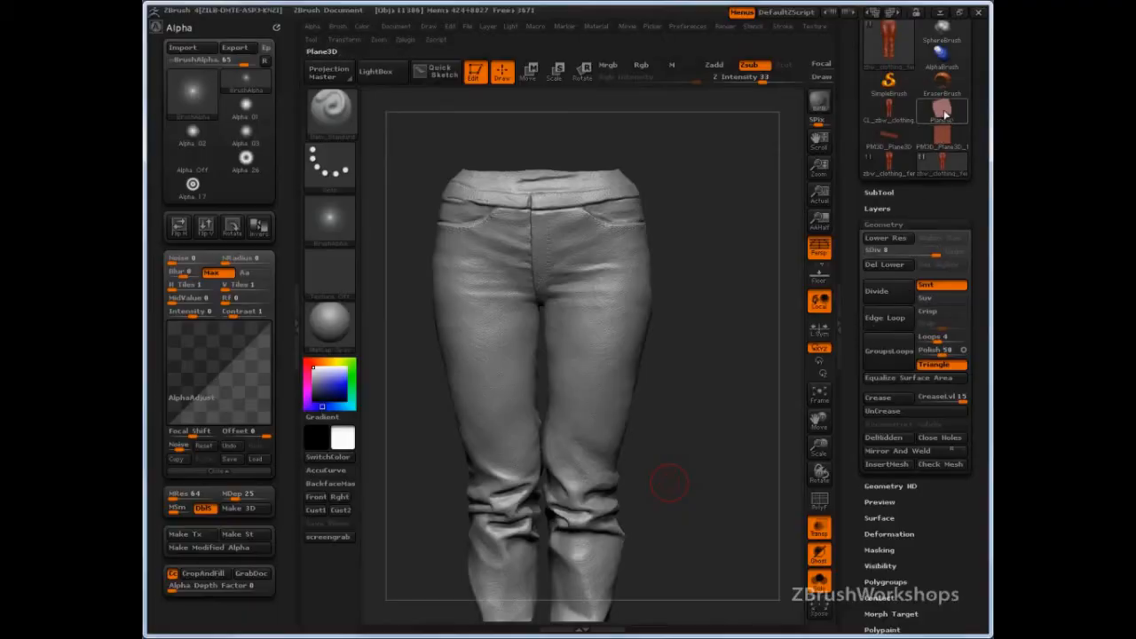
left_click(941, 109)
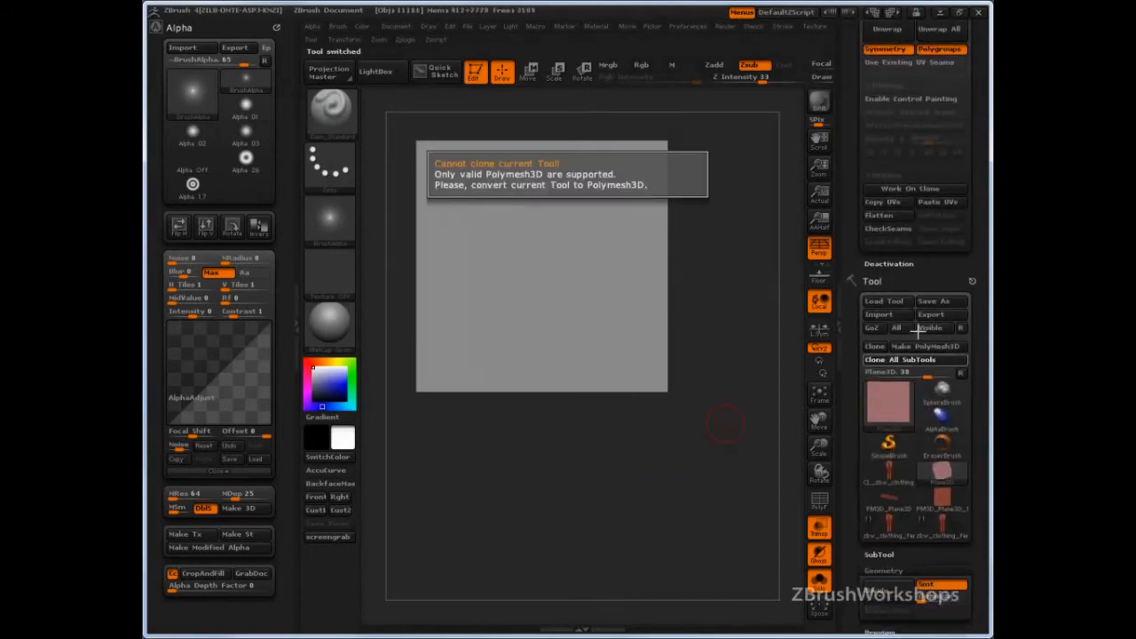
left_click(927, 346)
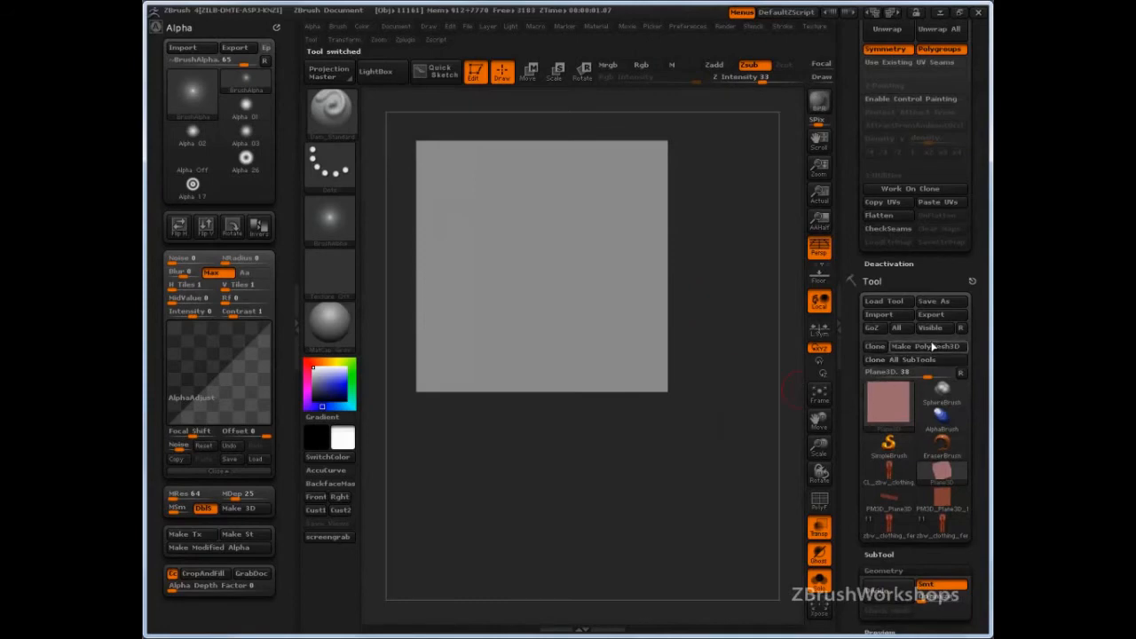
left_click(927, 346)
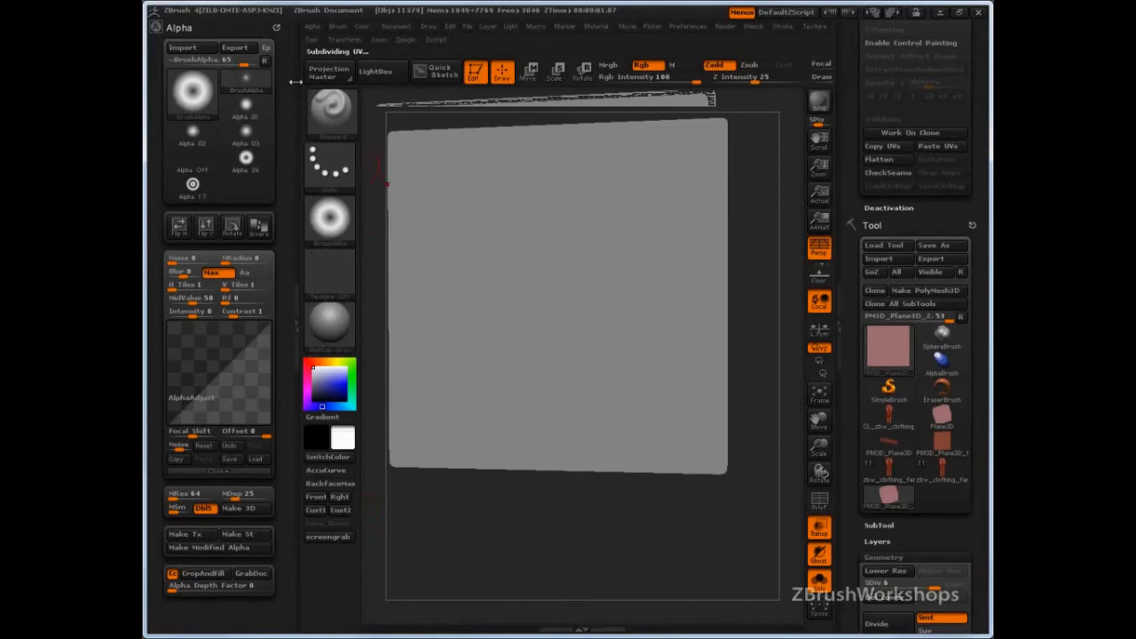
mouse_move(329, 220)
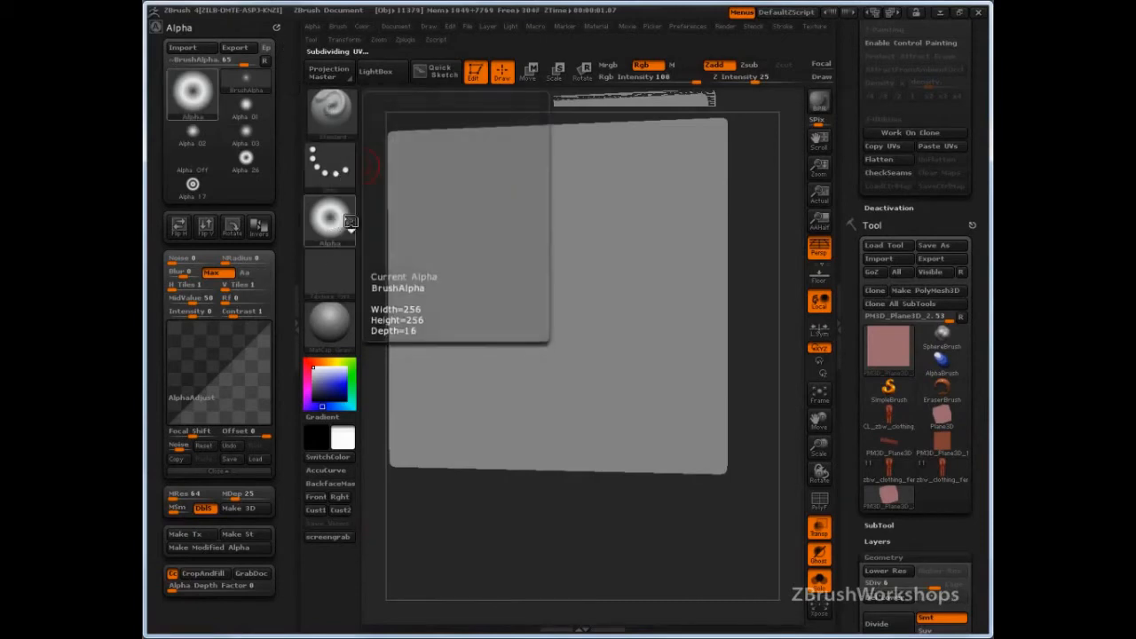
- Import seam-test from Work (N:) > BrushPresets as the brush alpha
left_click(186, 47)
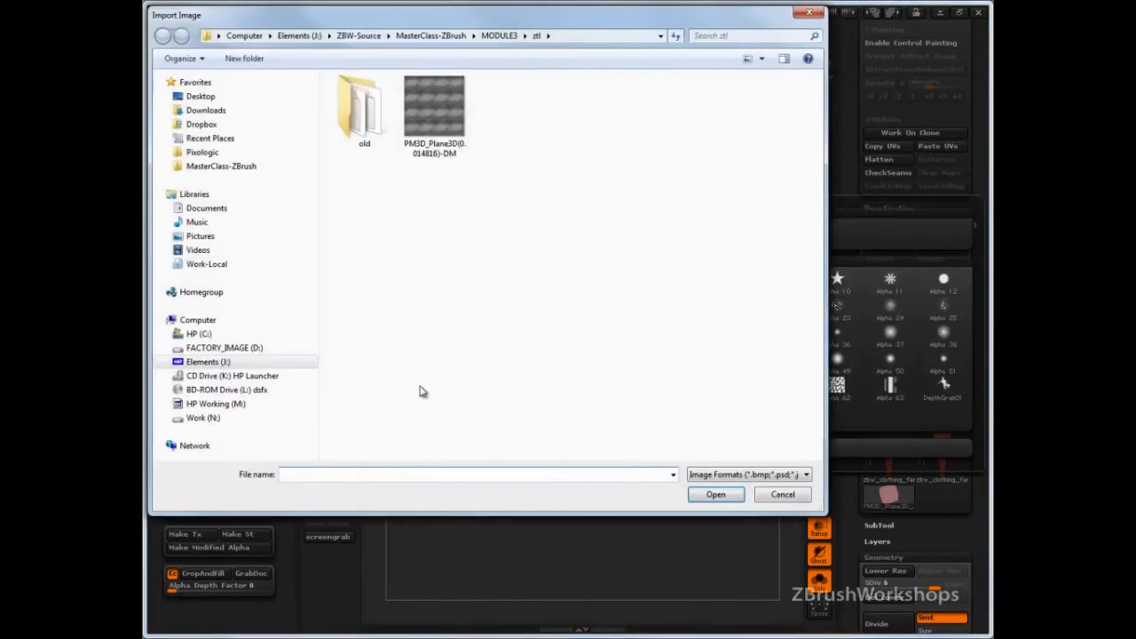
left_click(203, 417)
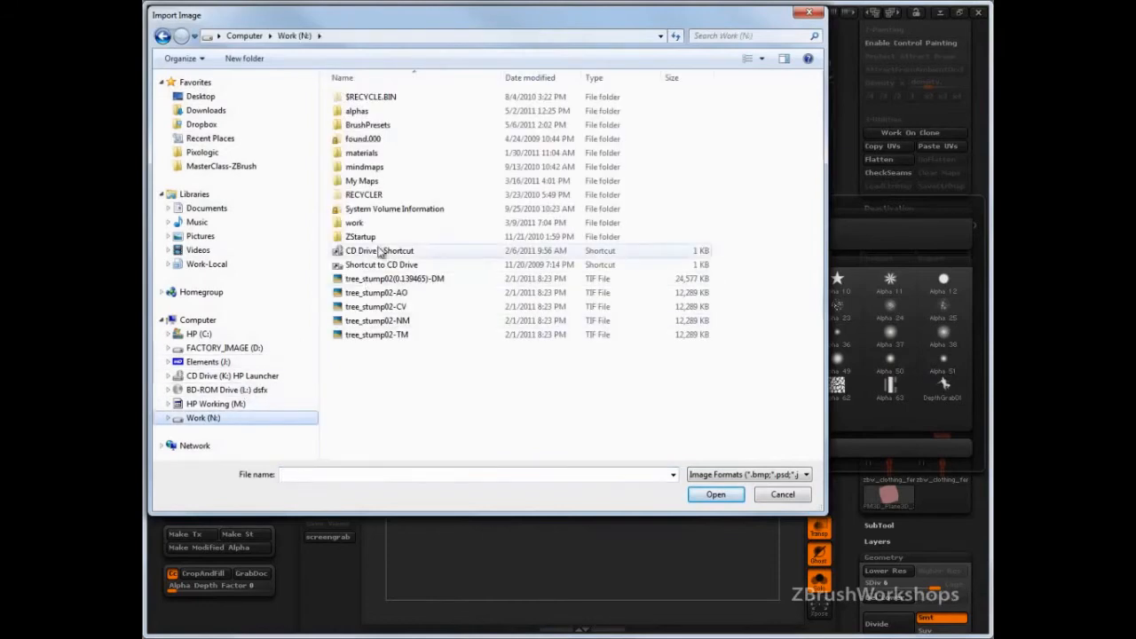
left_click(355, 223)
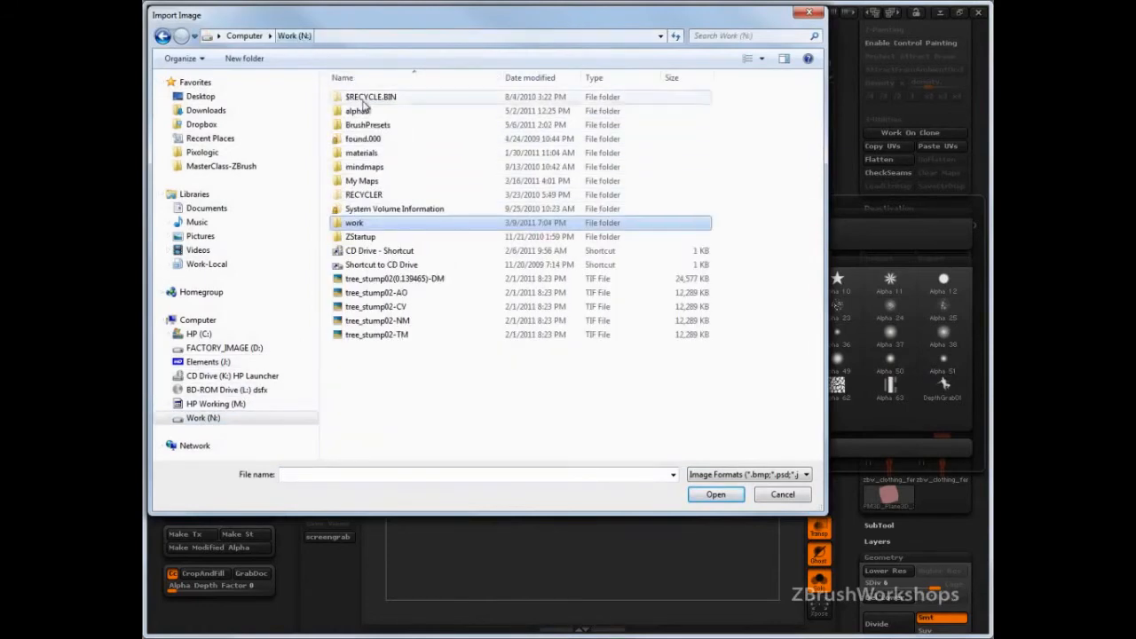
double_click(367, 124)
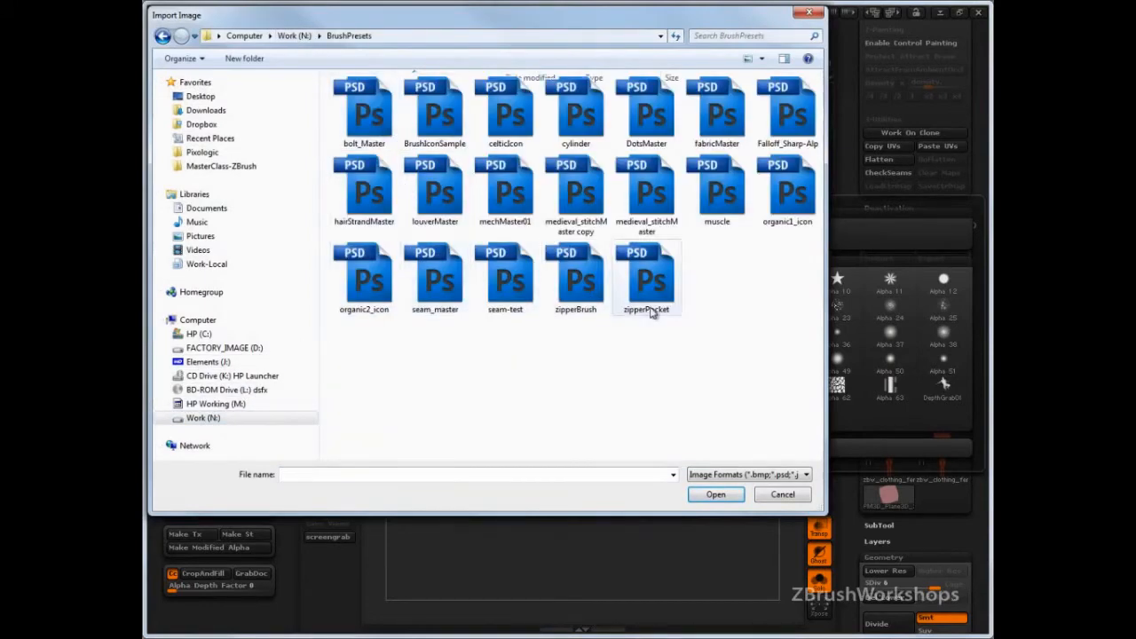
left_click(782, 494)
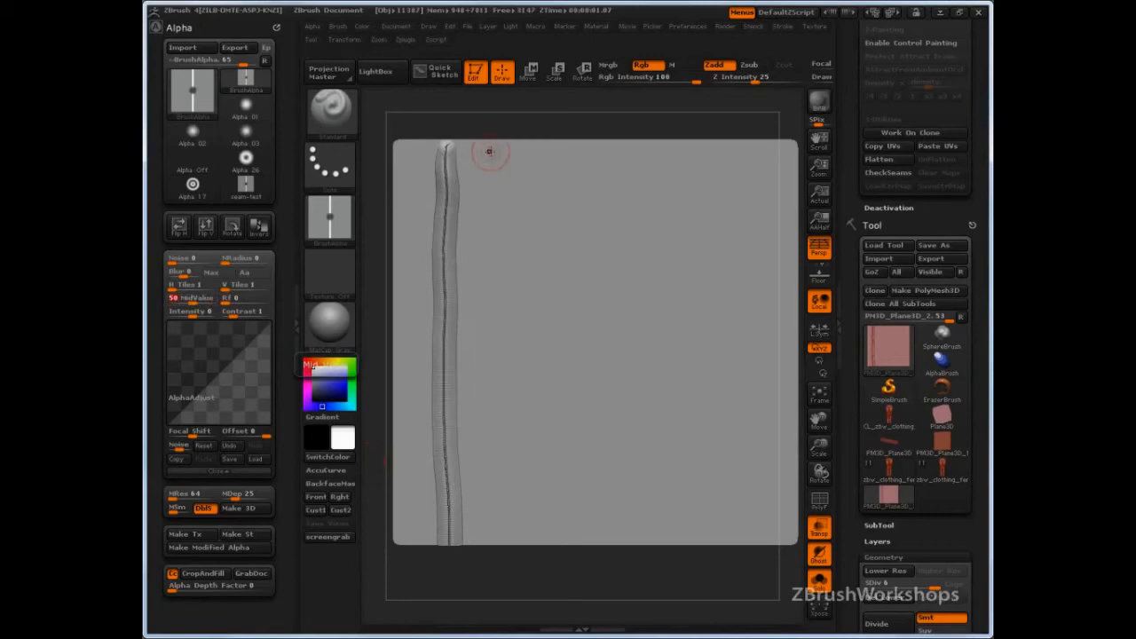
- Drag a thinner vertical seam stroke down the plane beside the first groove
left_click_drag(489, 146, 489, 479)
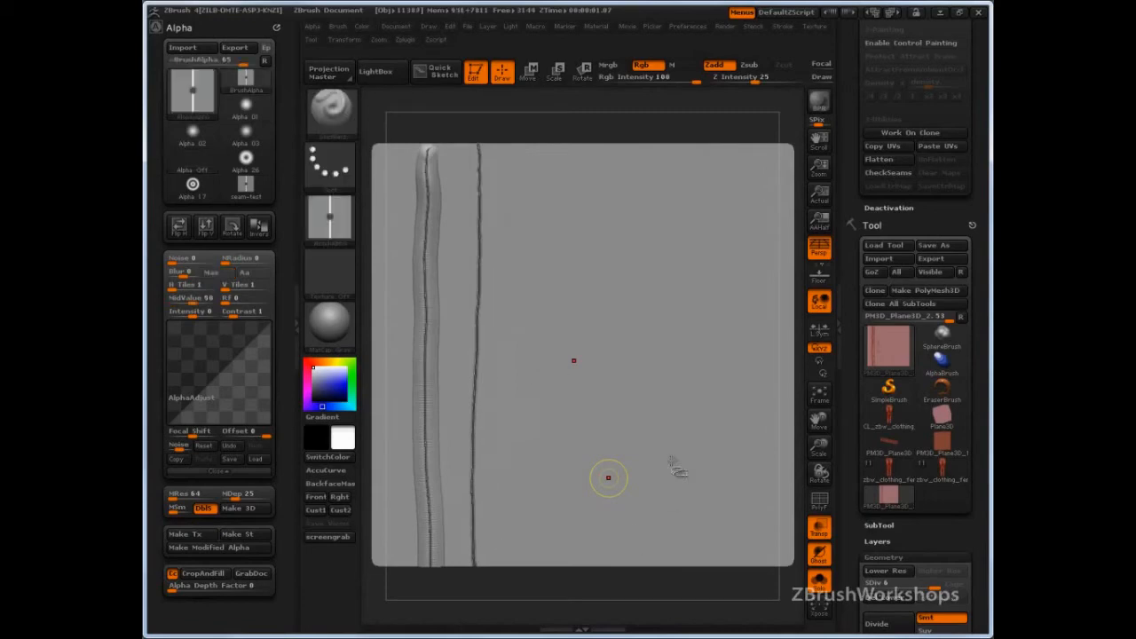
- Adjust the stroke settings and drag a vertical stitched seam line down the plane
left_click(781, 25)
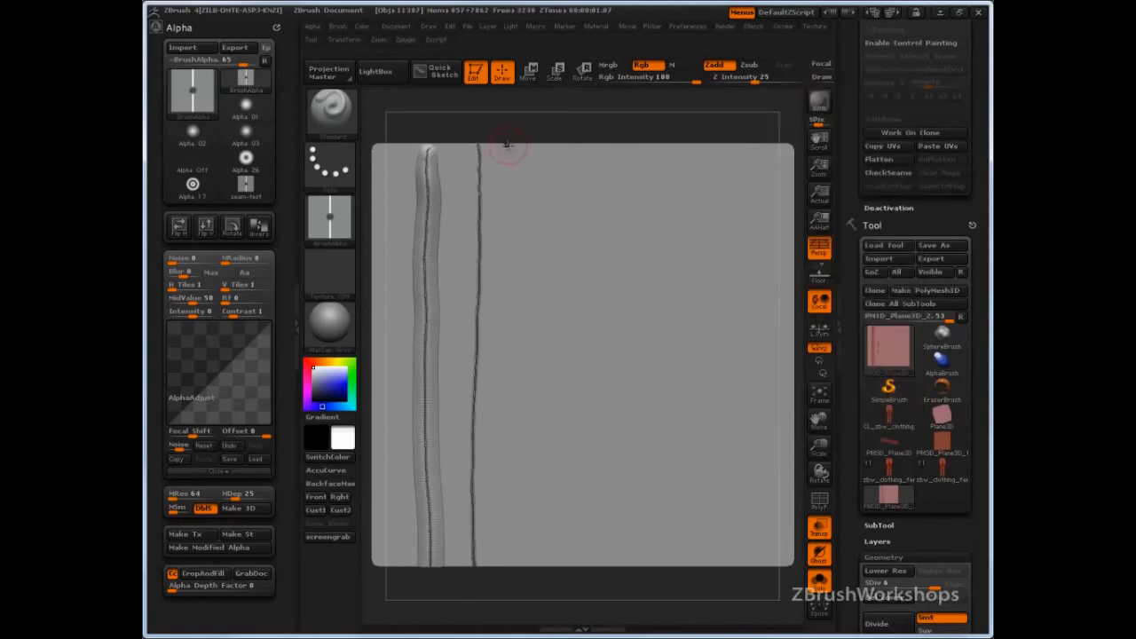
left_click_drag(506, 147, 506, 511)
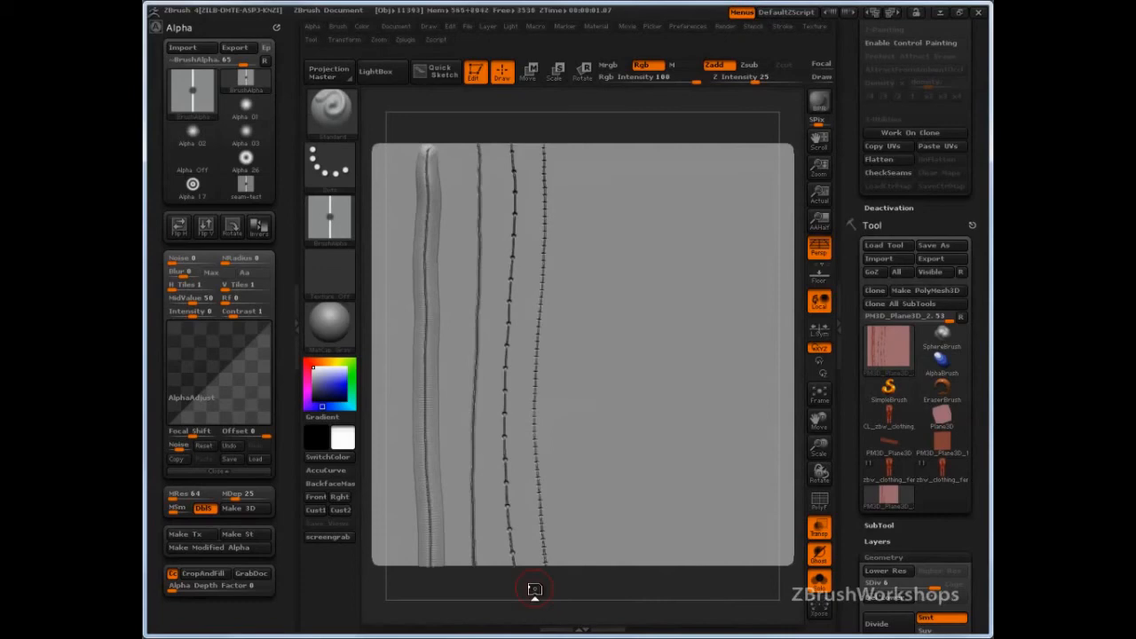
mouse_move(789, 36)
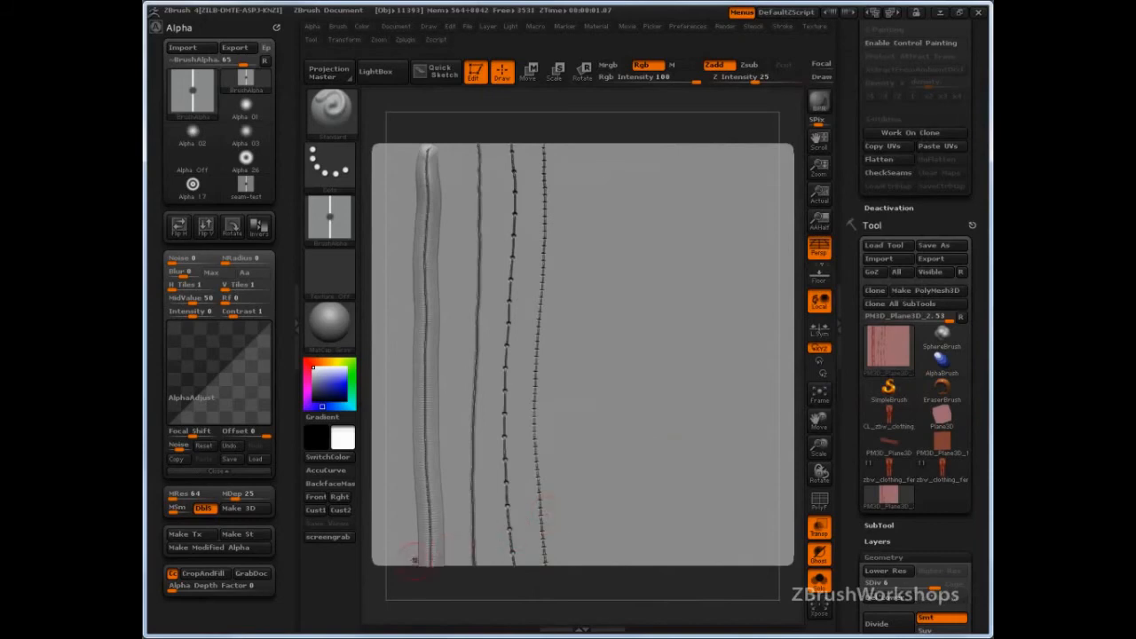
left_click(337, 27)
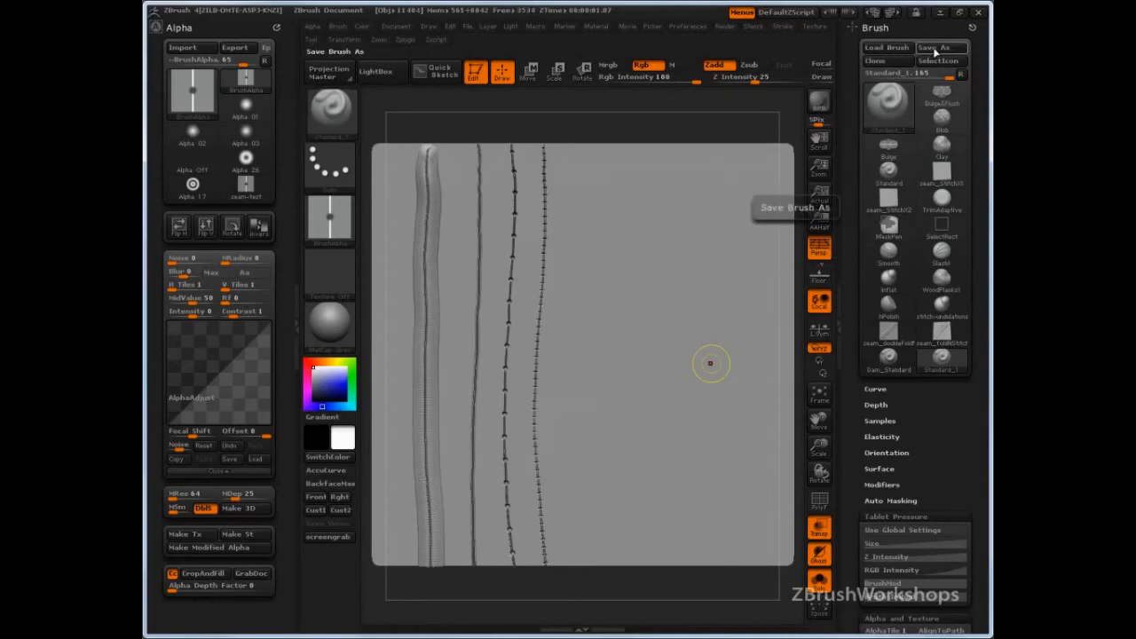
- Save the brush preset as 'delete', confirming replacement of the existing file
left_click(938, 47)
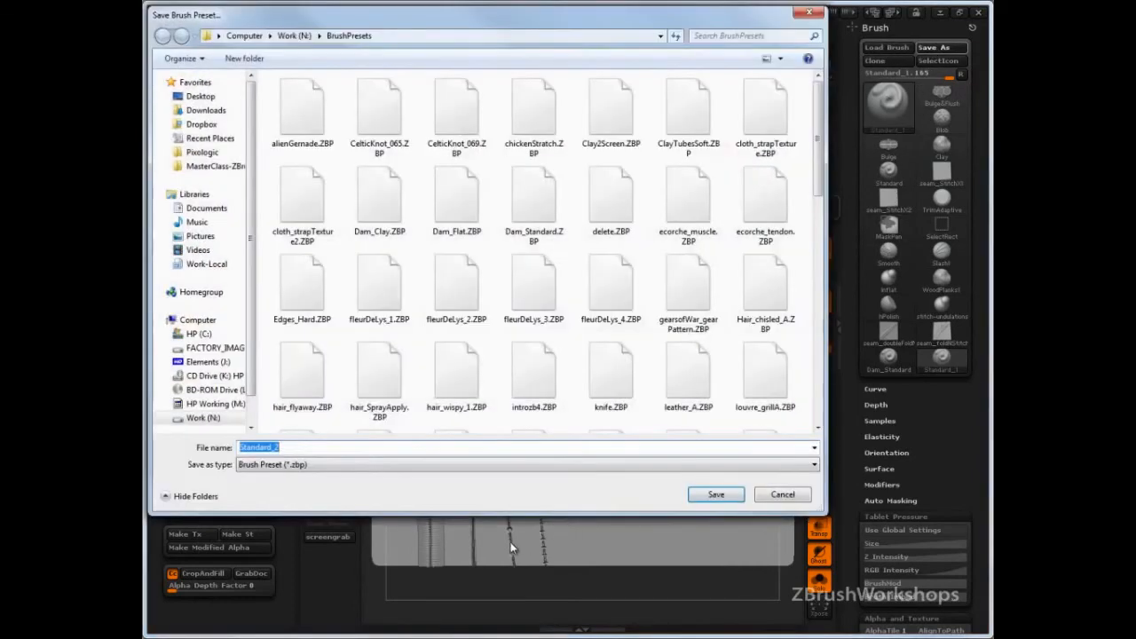
type("delete")
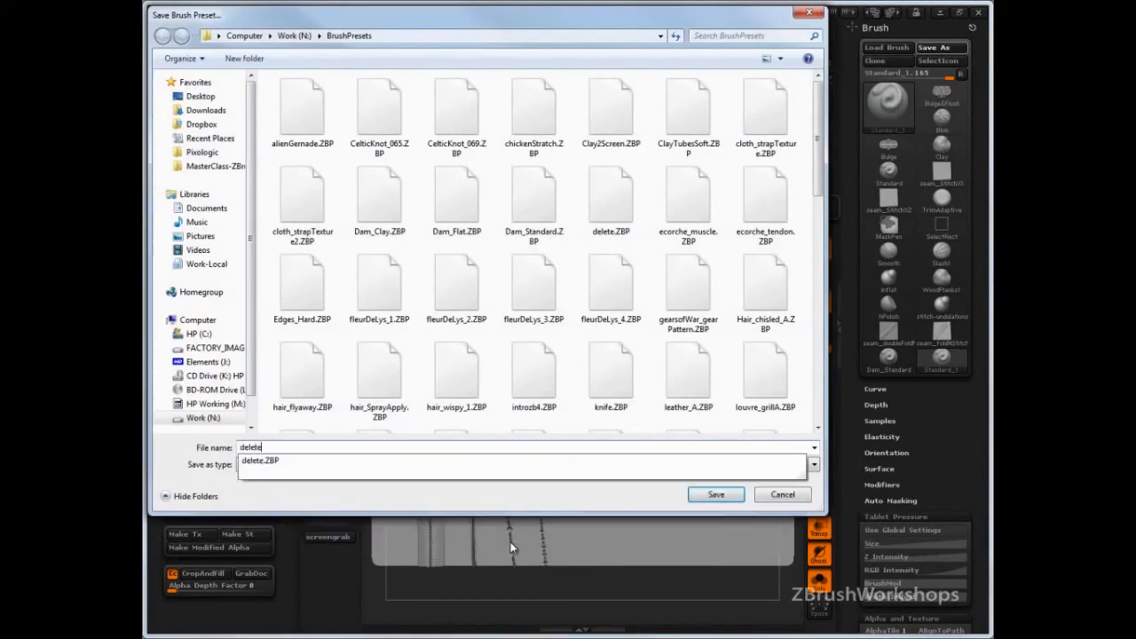
left_click(715, 494)
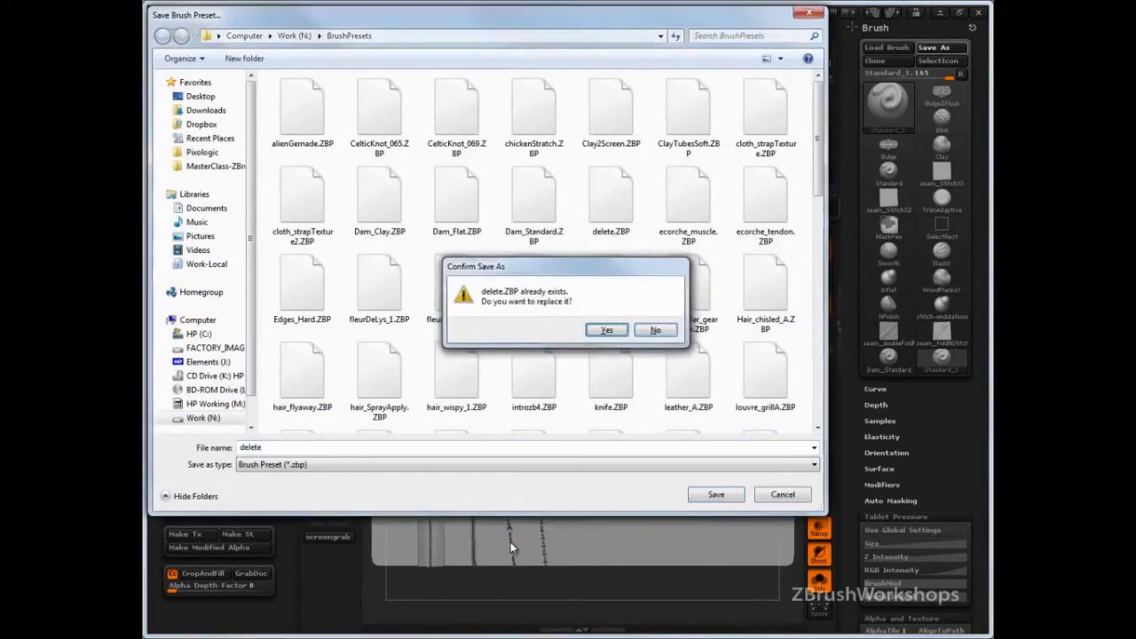
left_click(606, 329)
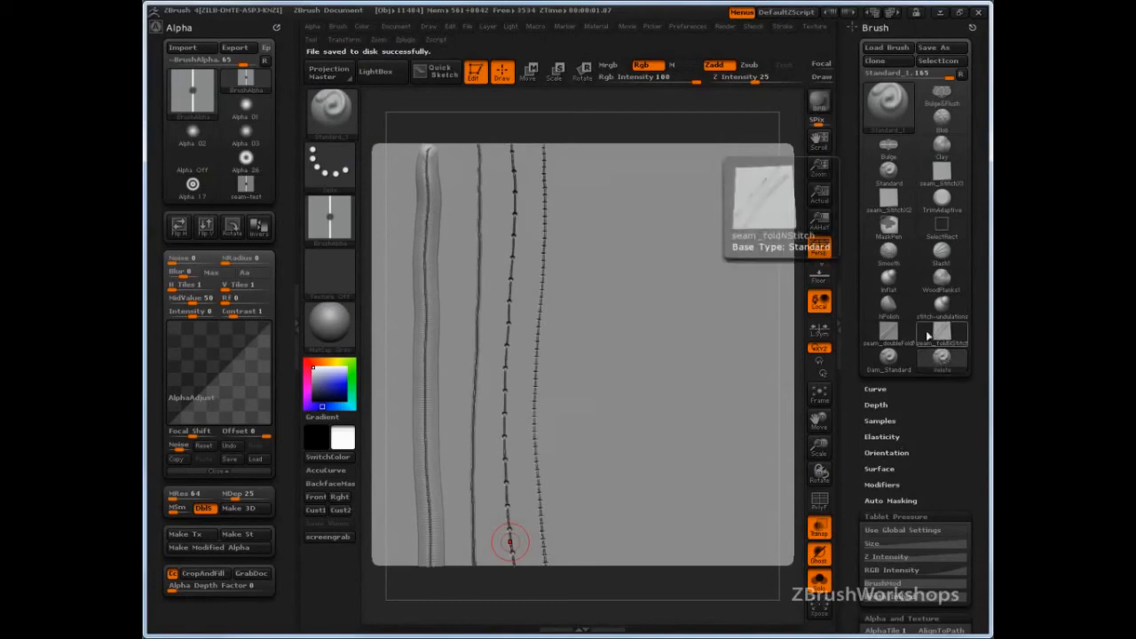
mouse_move(887, 336)
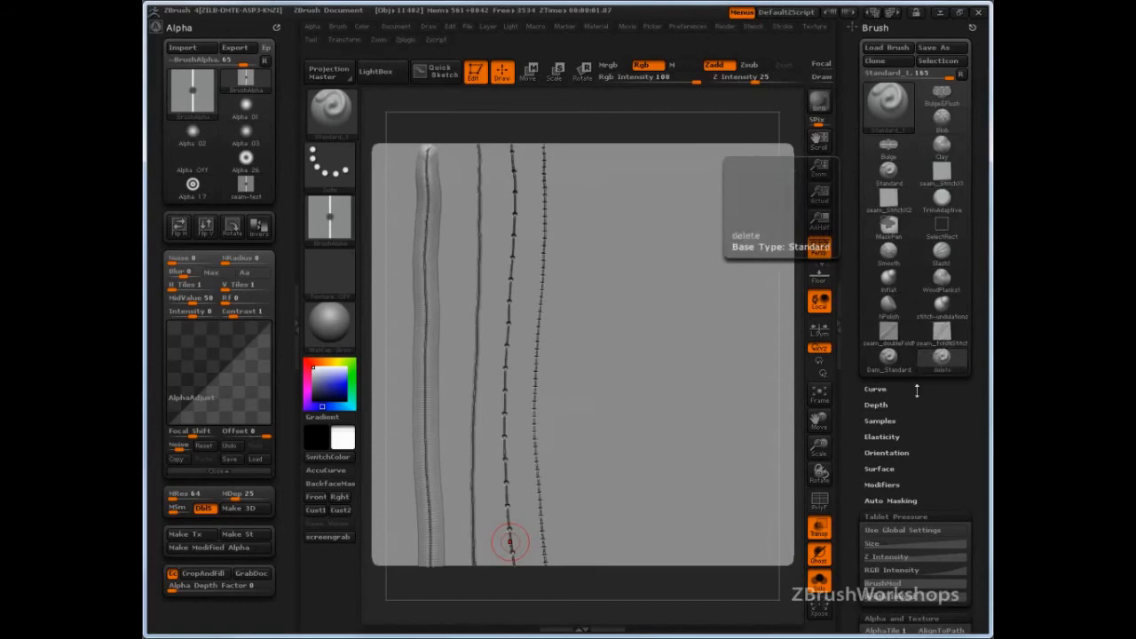
- Select the delete brush and set its icon to the seam-test image
left_click(942, 98)
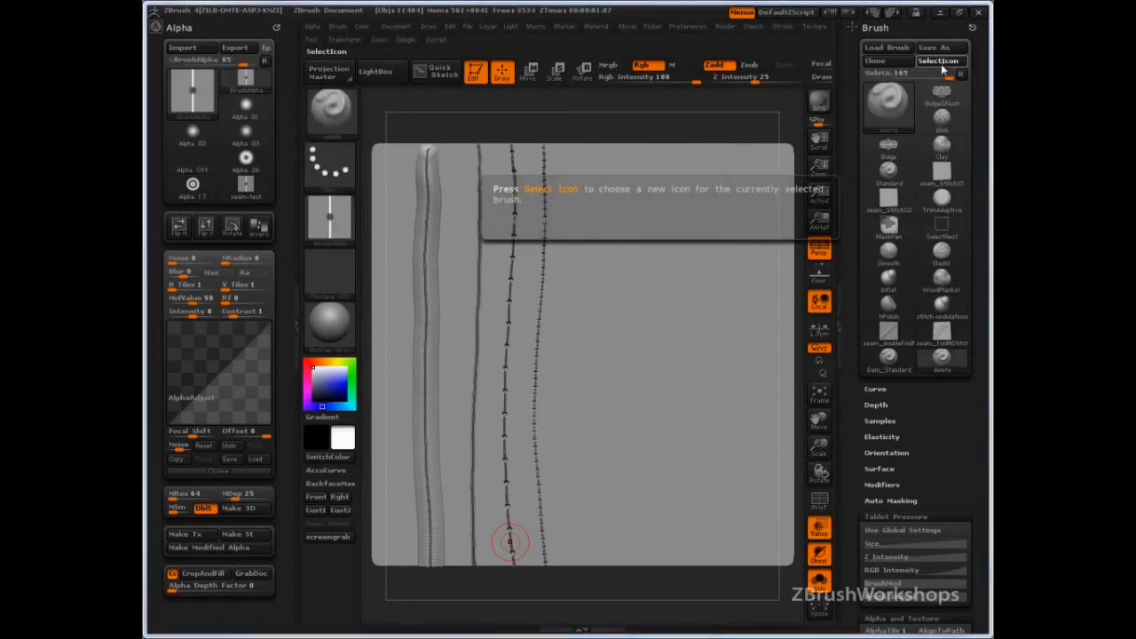
left_click(938, 60)
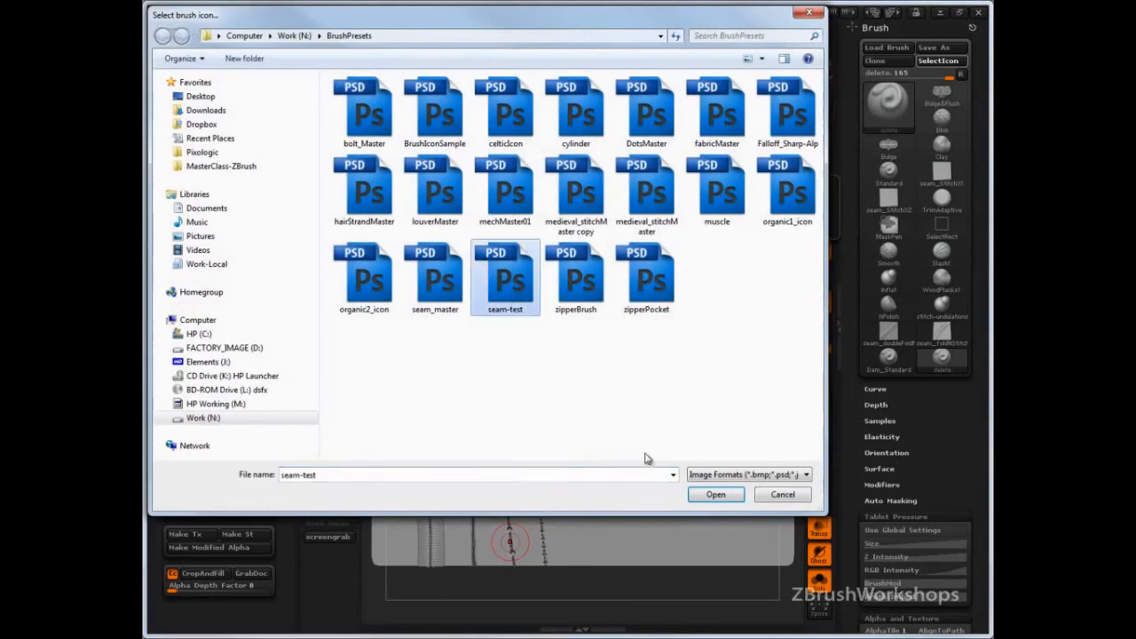
left_click(716, 494)
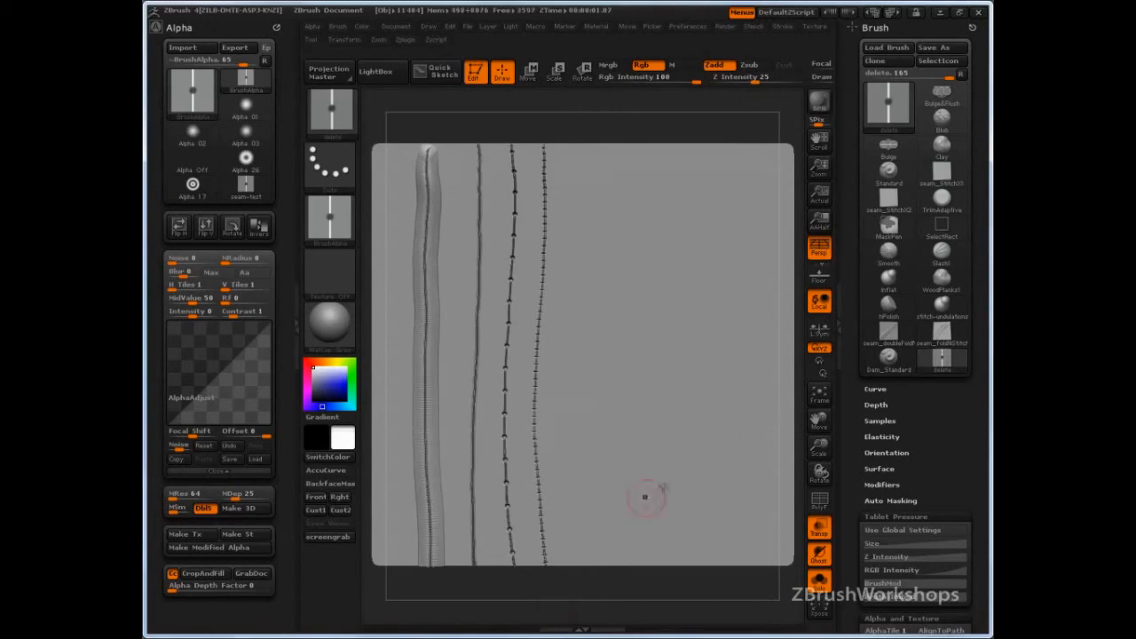
mouse_move(603, 524)
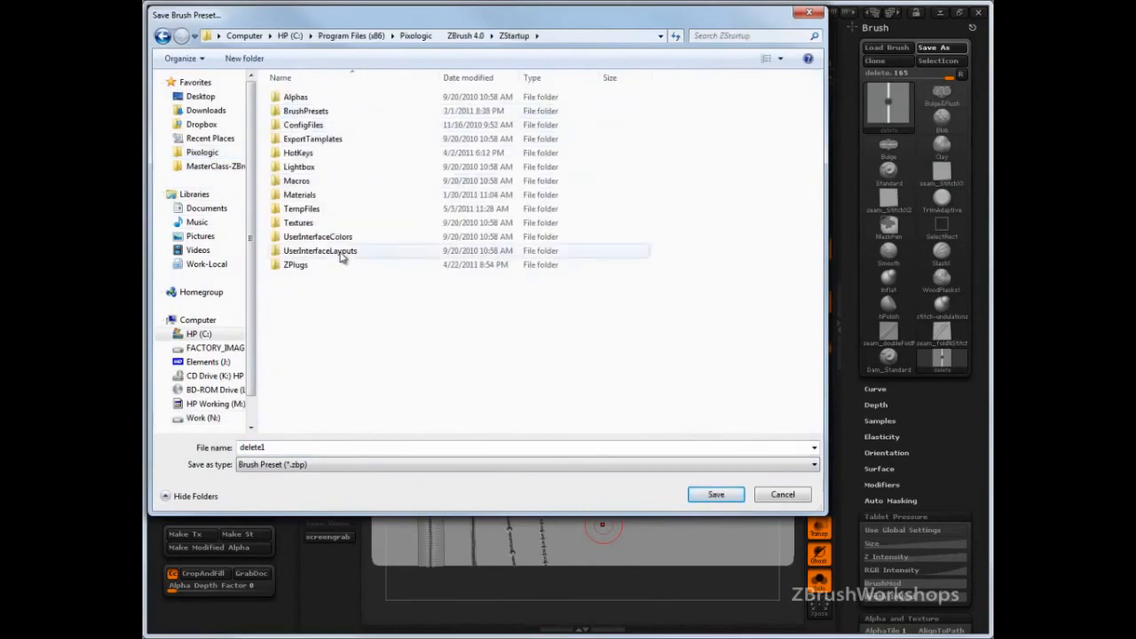
left_click(305, 110)
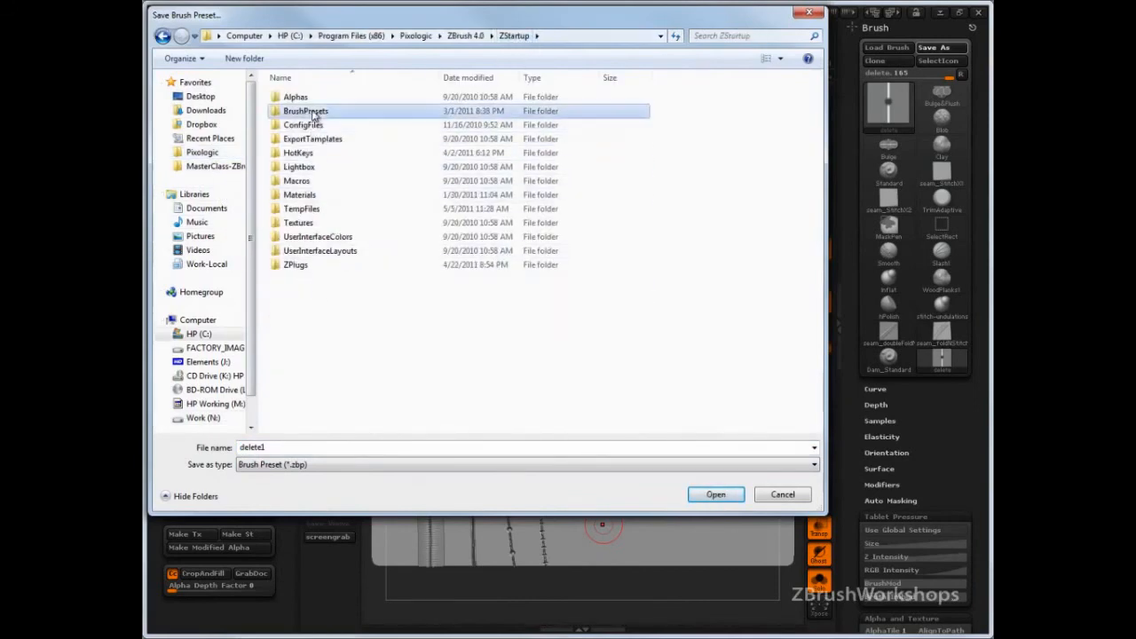
double_click(307, 111)
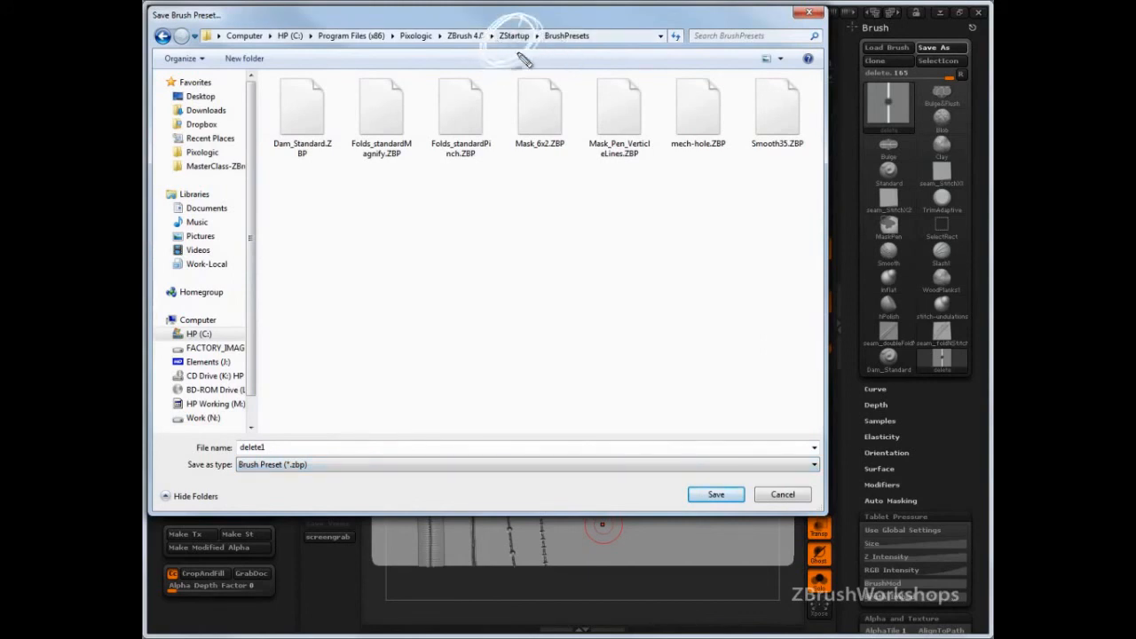
mouse_move(532, 80)
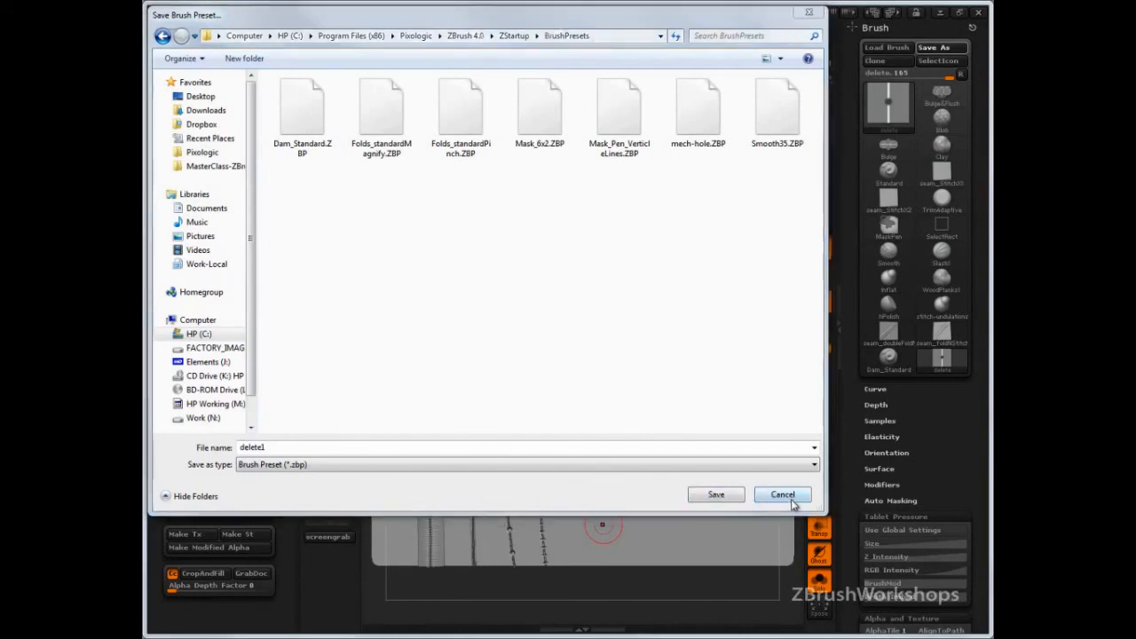
left_click(782, 494)
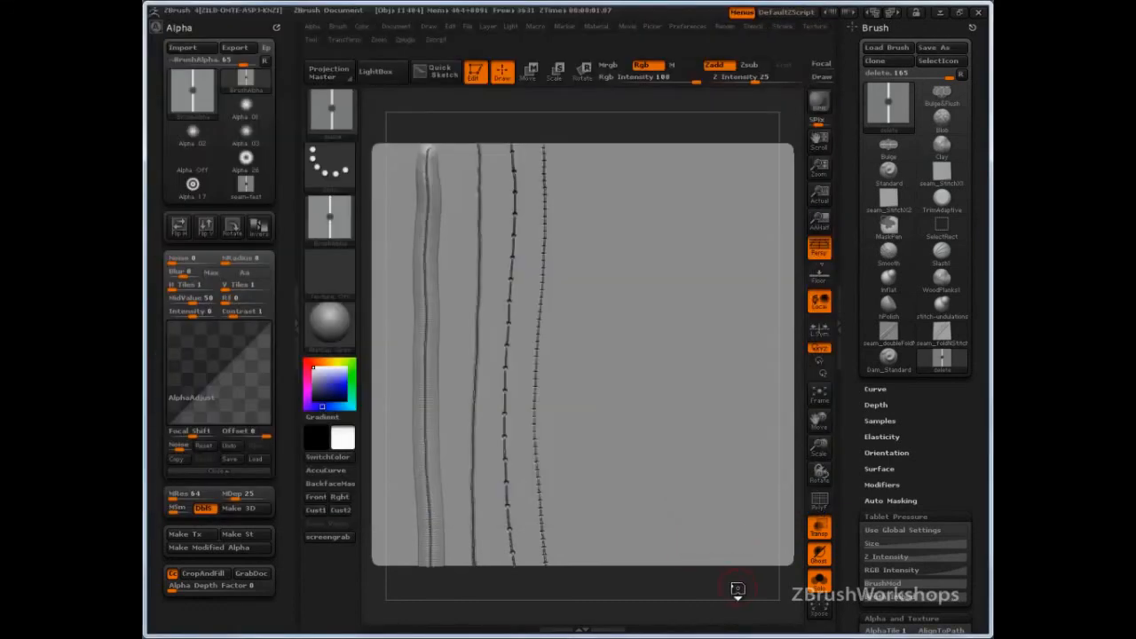